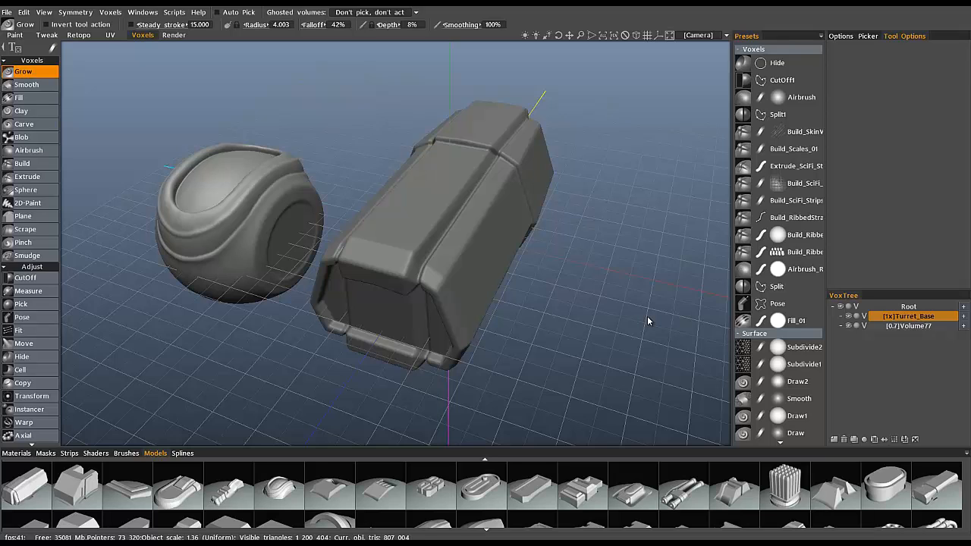
mouse_move(534, 287)
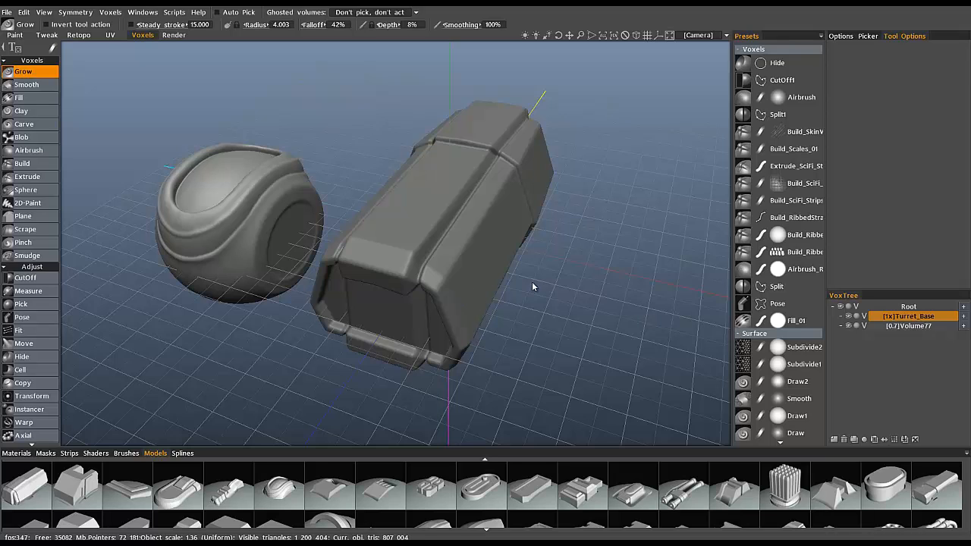
mouse_move(296, 276)
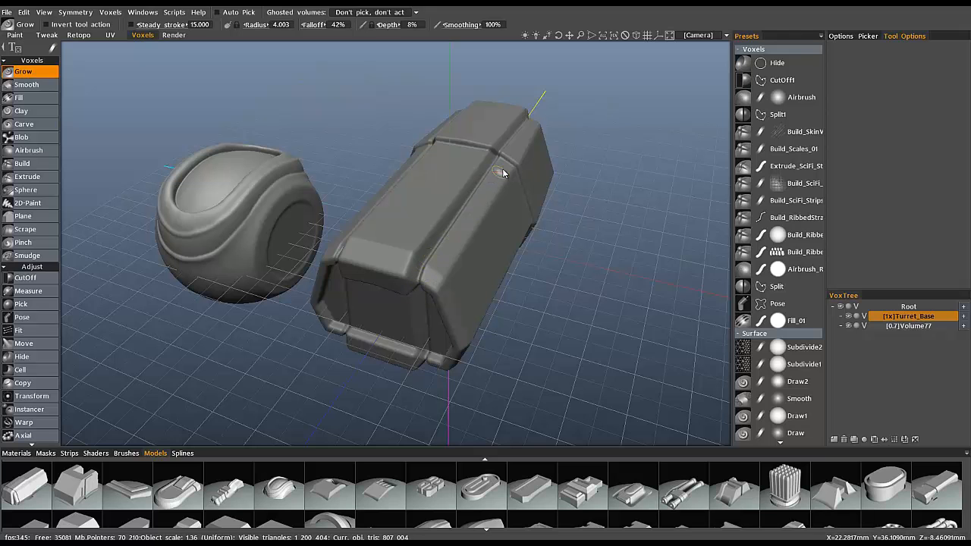
mouse_move(149, 94)
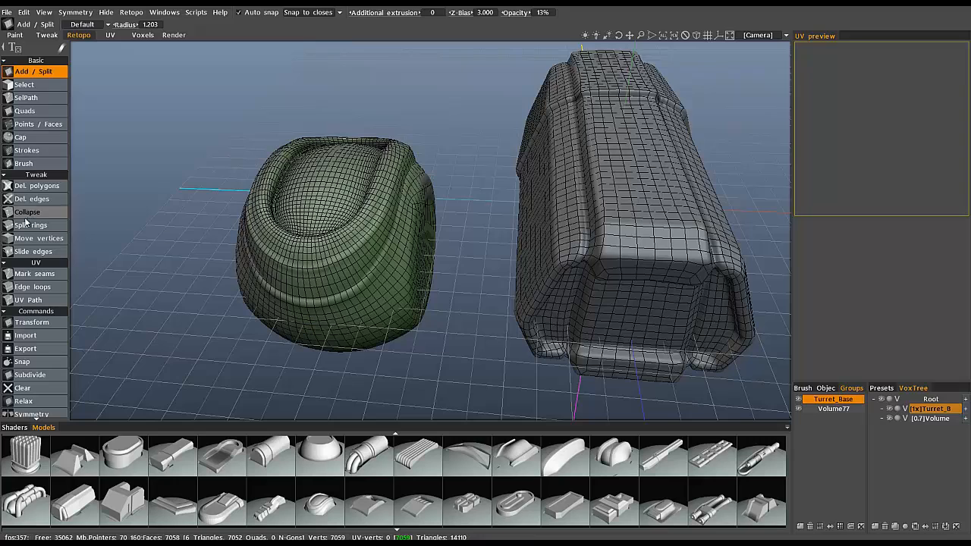
- Show the auto-retopo meshes on sphere and hull and choose the Collapse tool
left_click(28, 212)
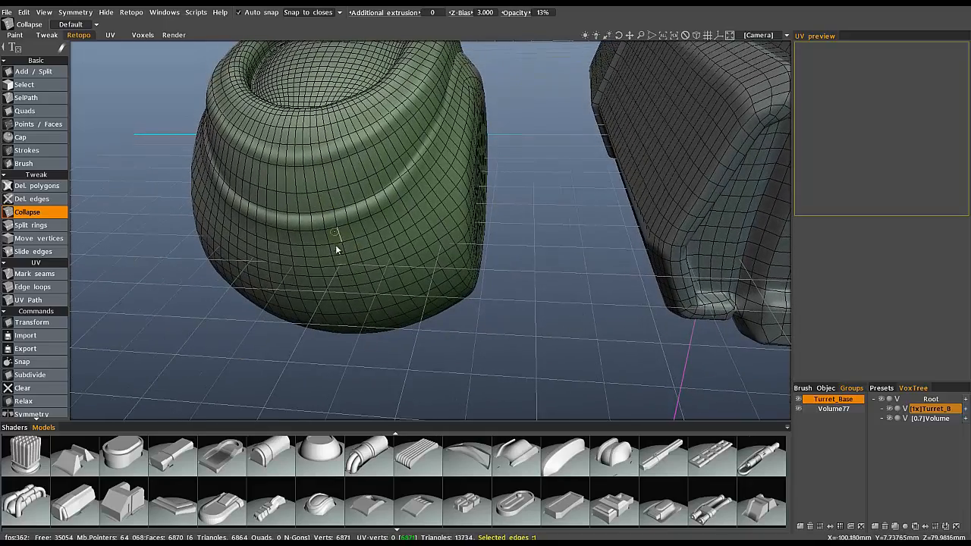
left_click(331, 252)
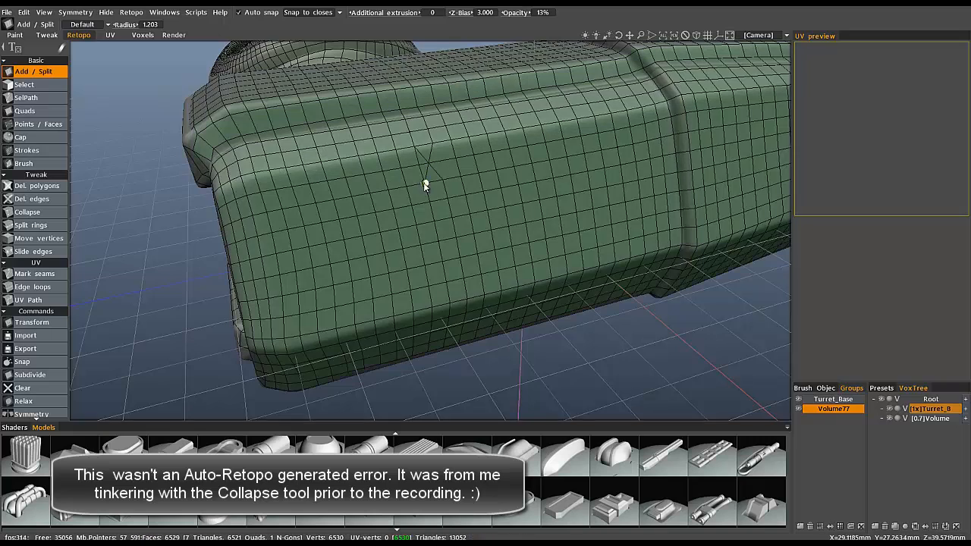
- Delete the stray edge from the hull's side-panel quad grid with Del. edges
left_click(437, 144)
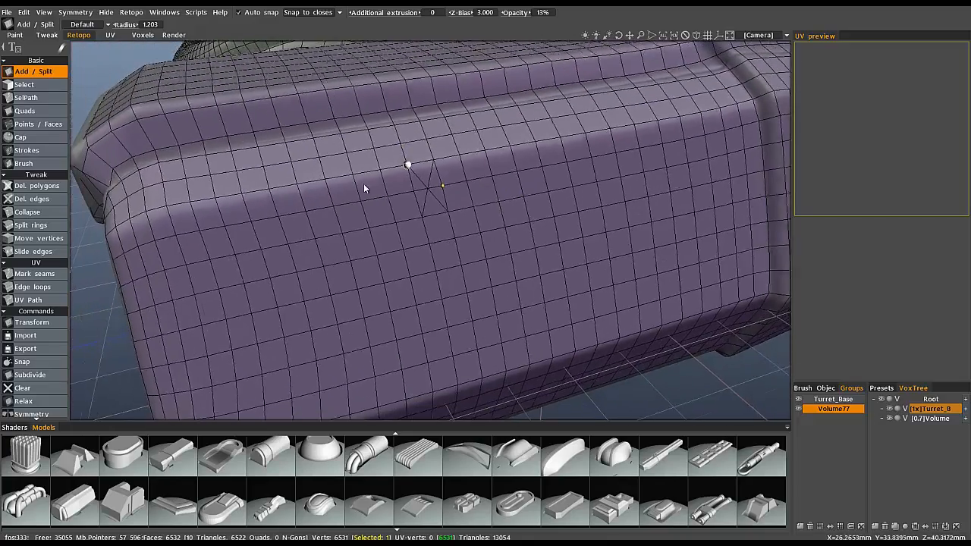
left_click(32, 198)
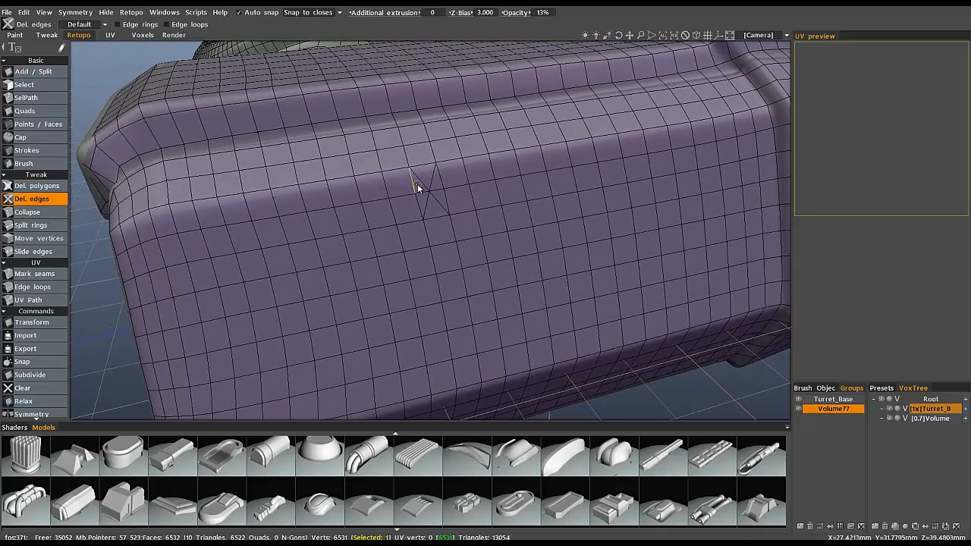
left_click(415, 188)
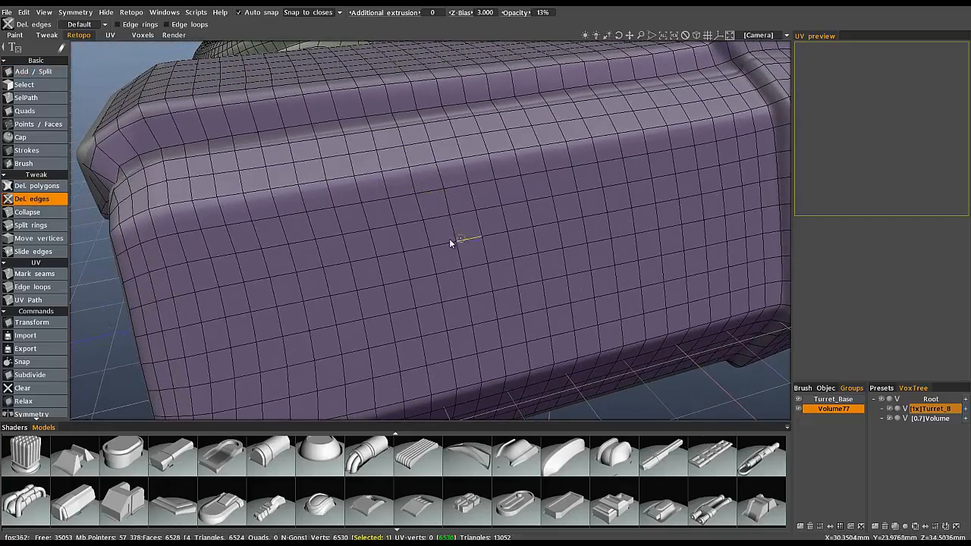
left_click_drag(455, 243, 380, 250)
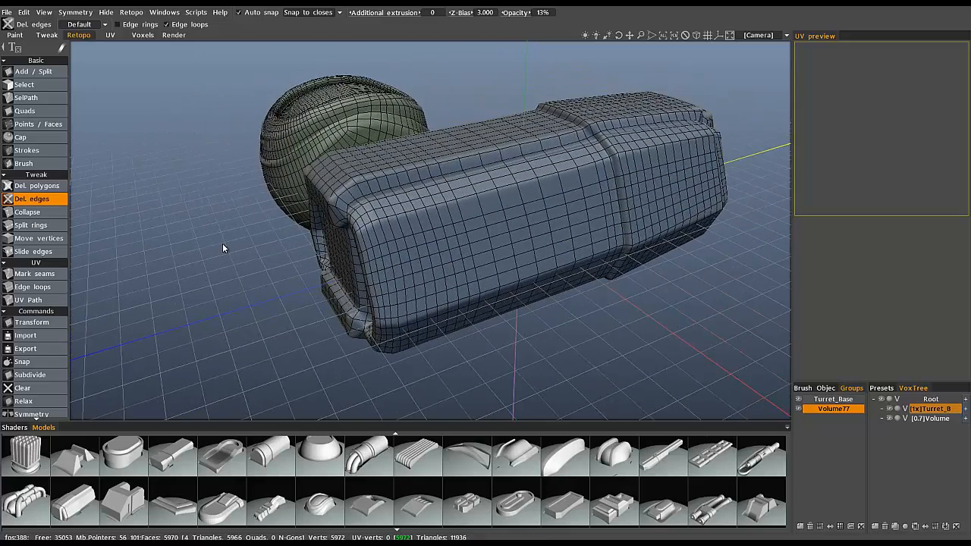
- Return to the Voxels room with a new empty volume layer in the VoxTree
left_click(143, 35)
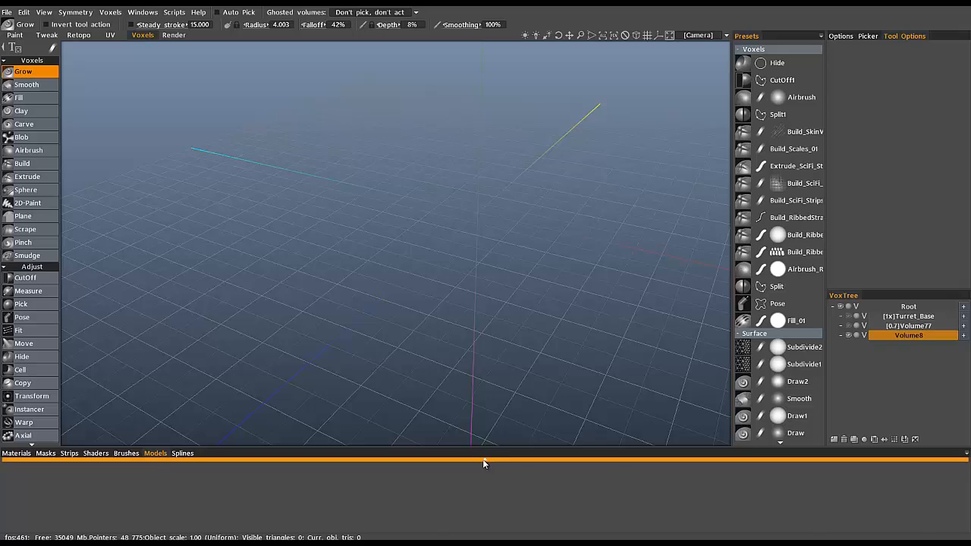
- Merge a turret housing model from the Models panel and rotate it upright with the gizmo
left_click(431, 486)
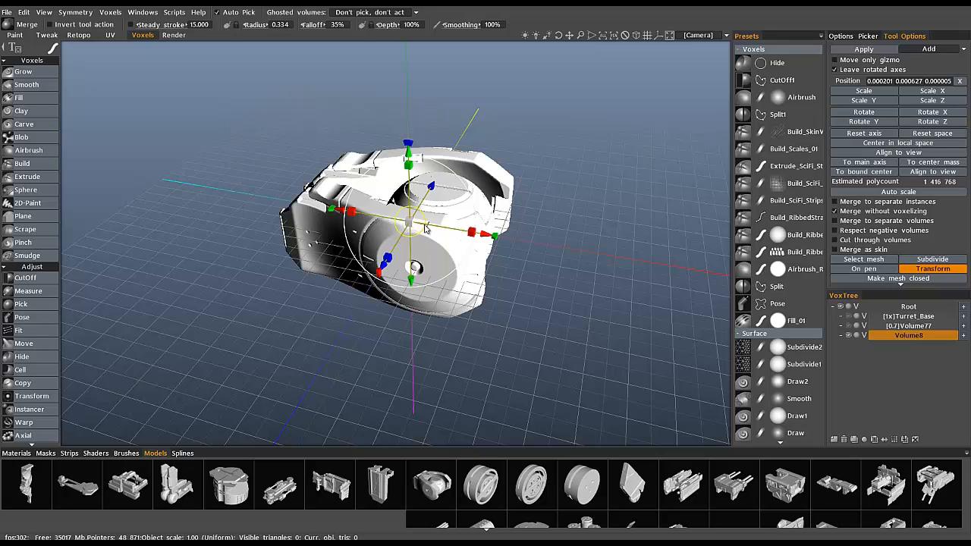
mouse_move(379, 243)
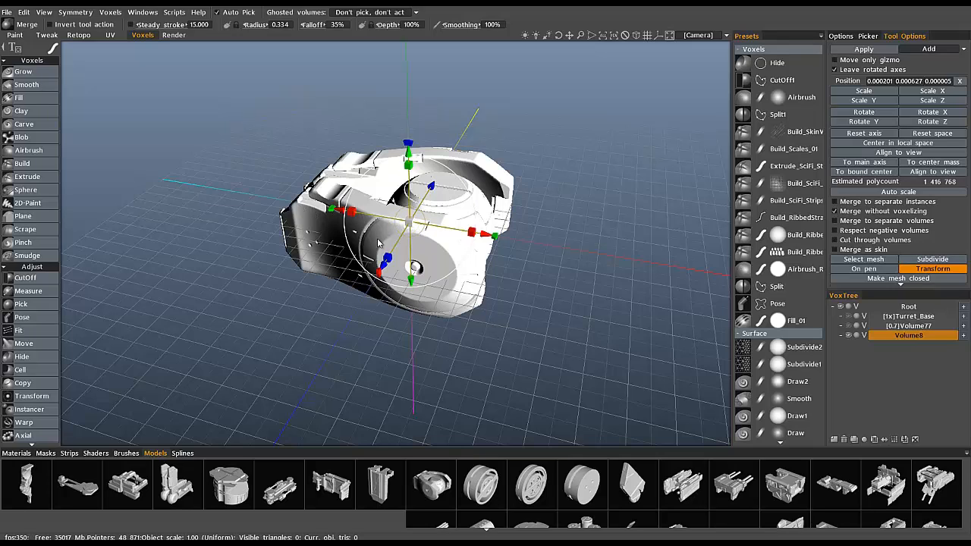
mouse_move(392, 220)
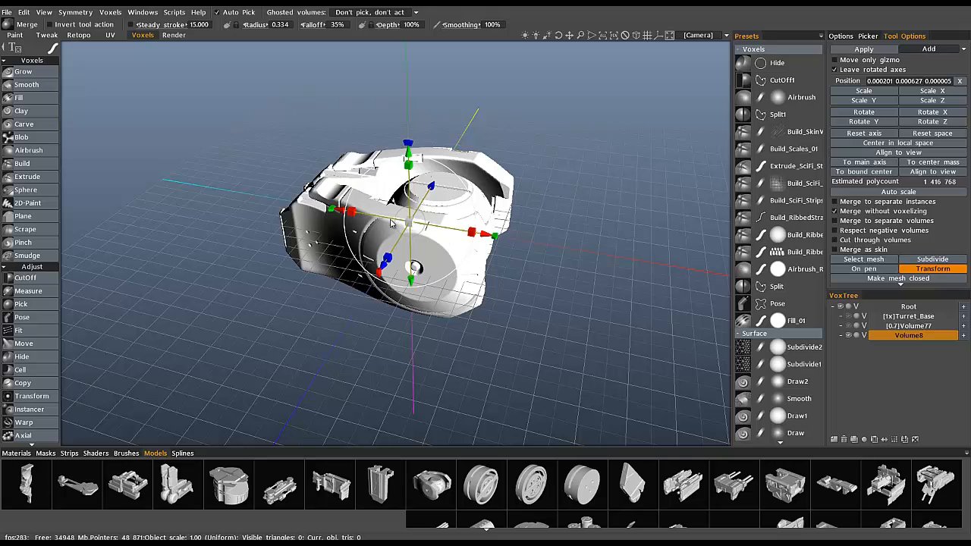
left_click_drag(395, 227, 443, 251)
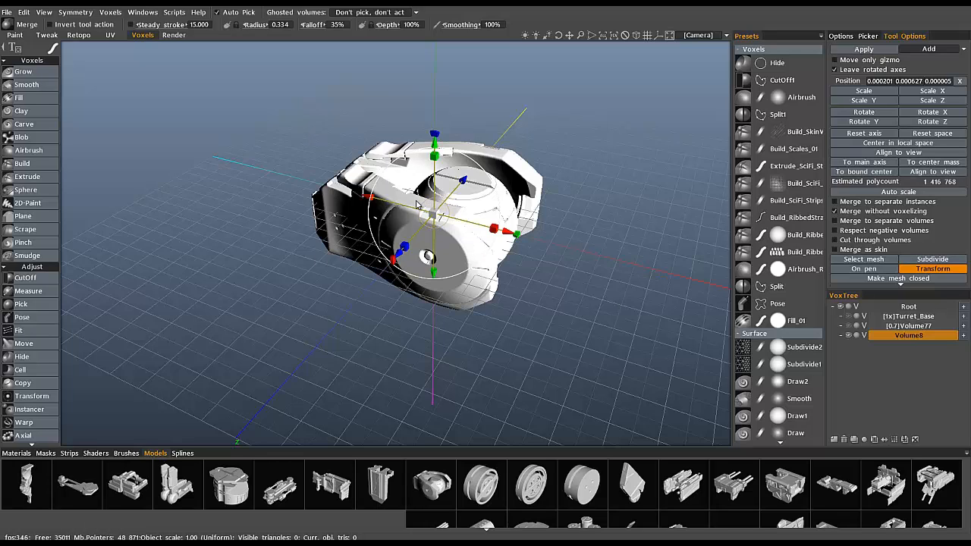
mouse_move(554, 286)
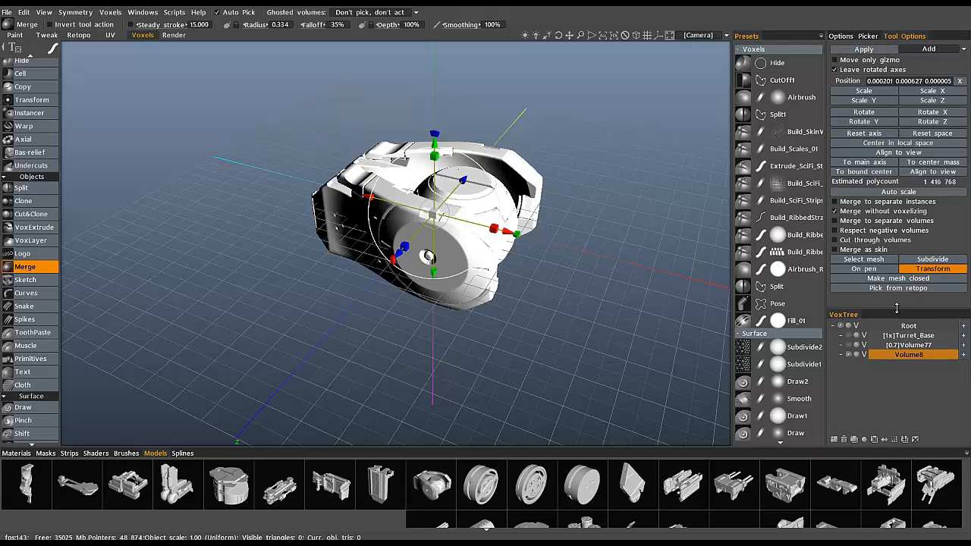
mouse_move(660, 233)
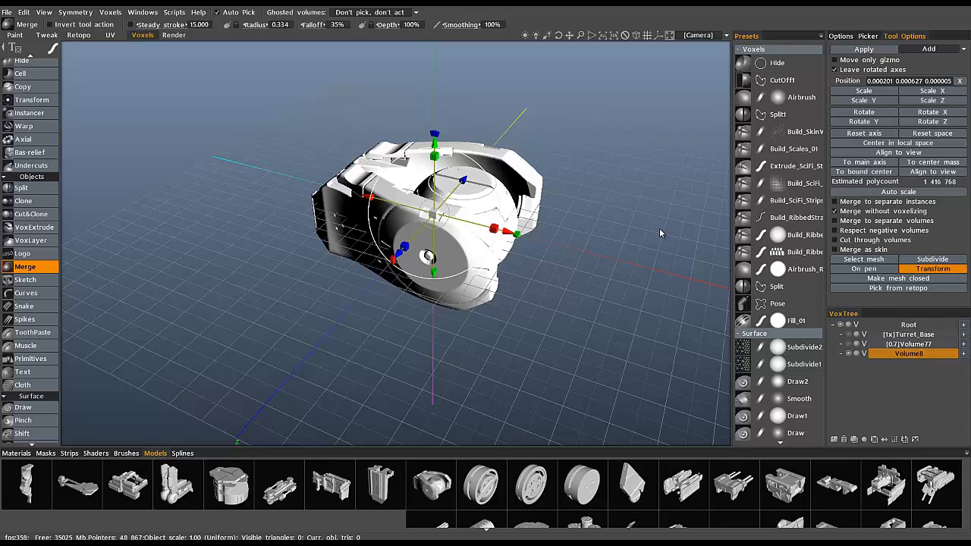
mouse_move(382, 413)
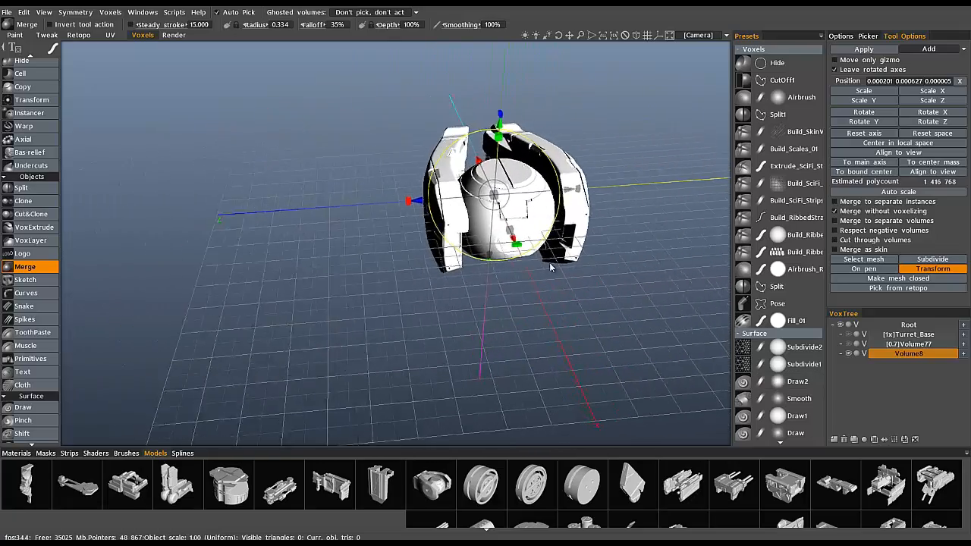
left_click_drag(531, 265, 410, 243)
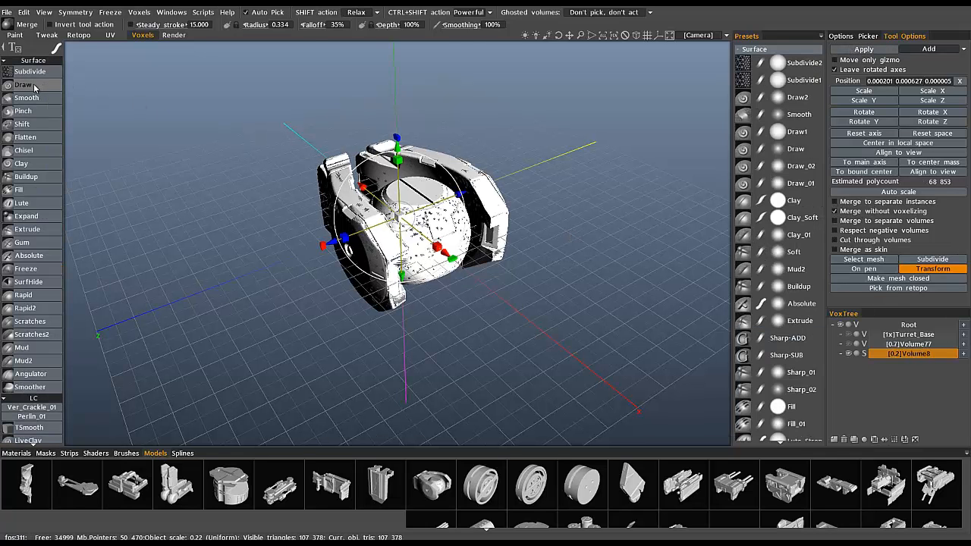
left_click(23, 85)
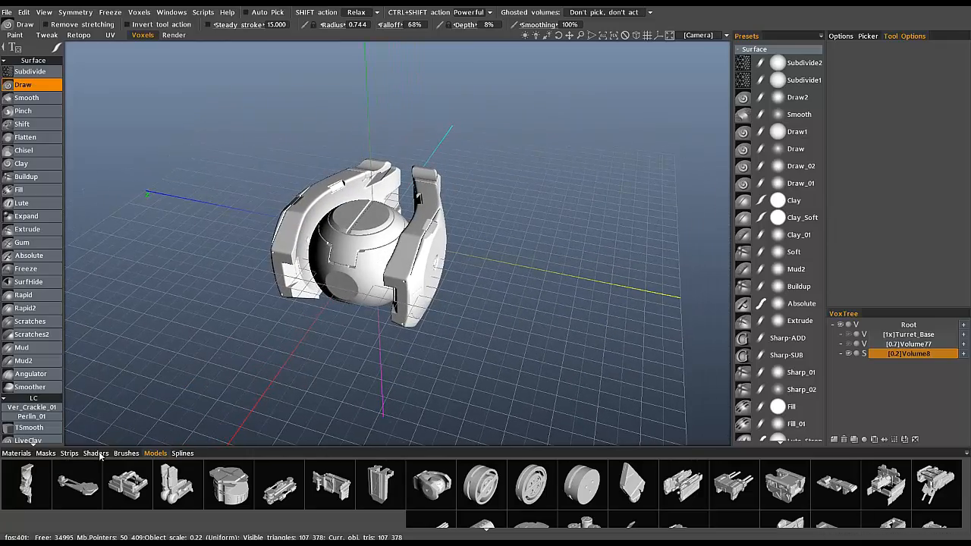
left_click(95, 452)
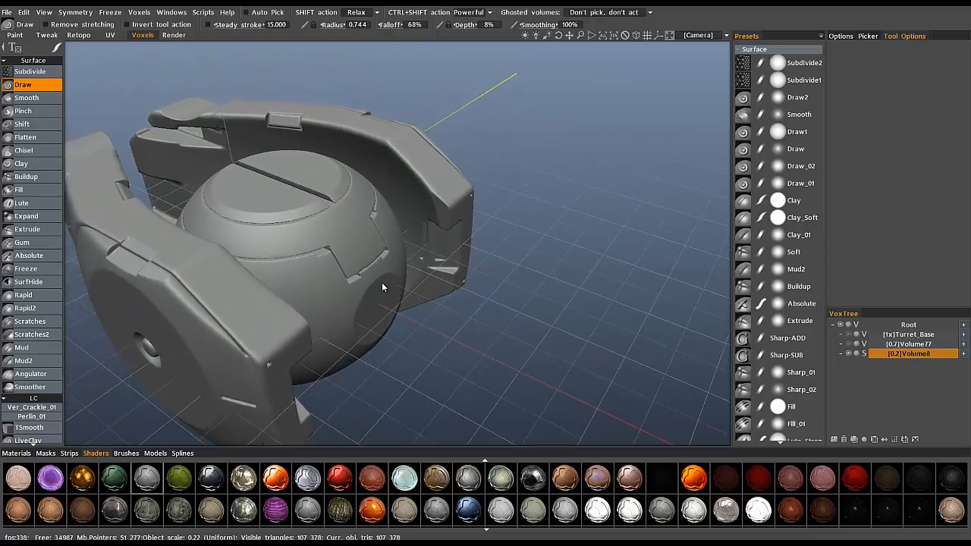
left_click_drag(383, 287, 410, 314)
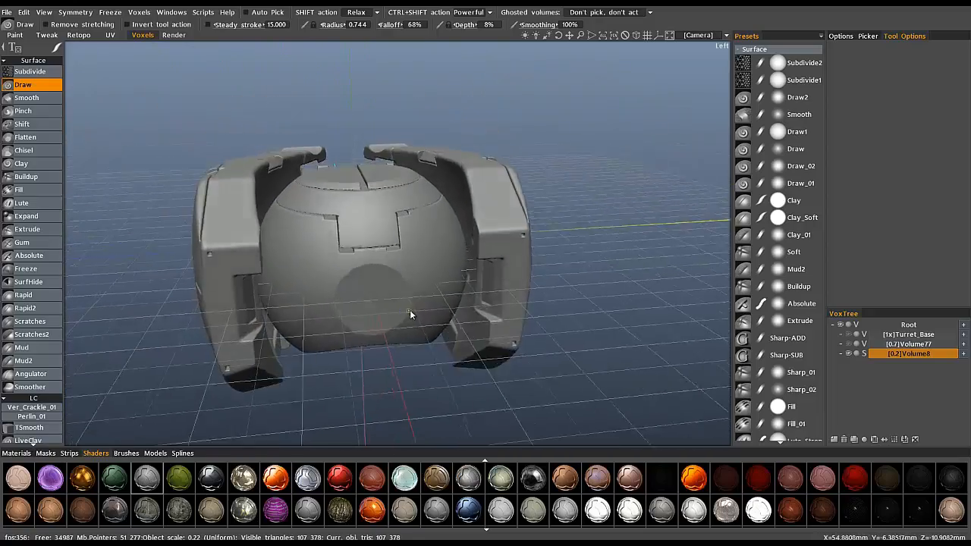
left_click_drag(409, 314, 443, 314)
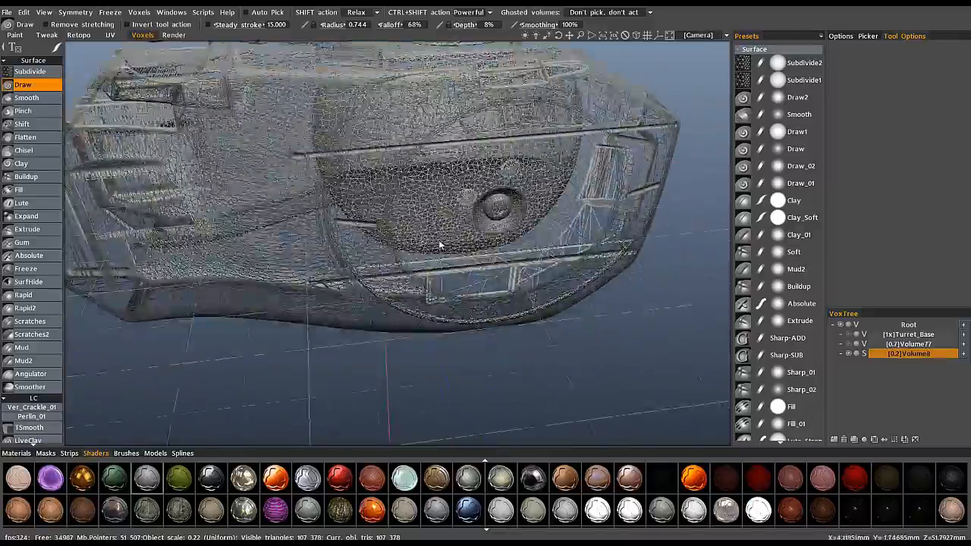
left_click_drag(440, 242, 452, 265)
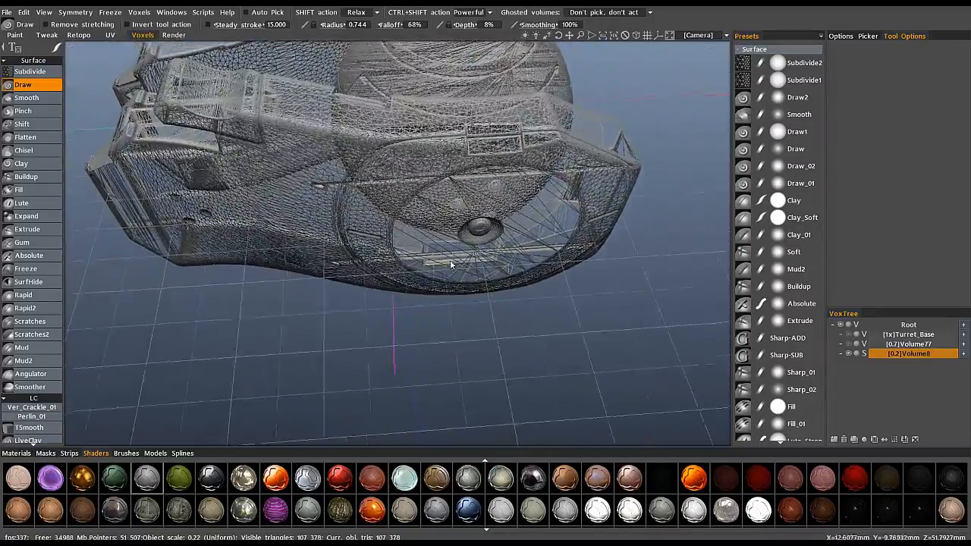
left_click_drag(452, 266, 532, 190)
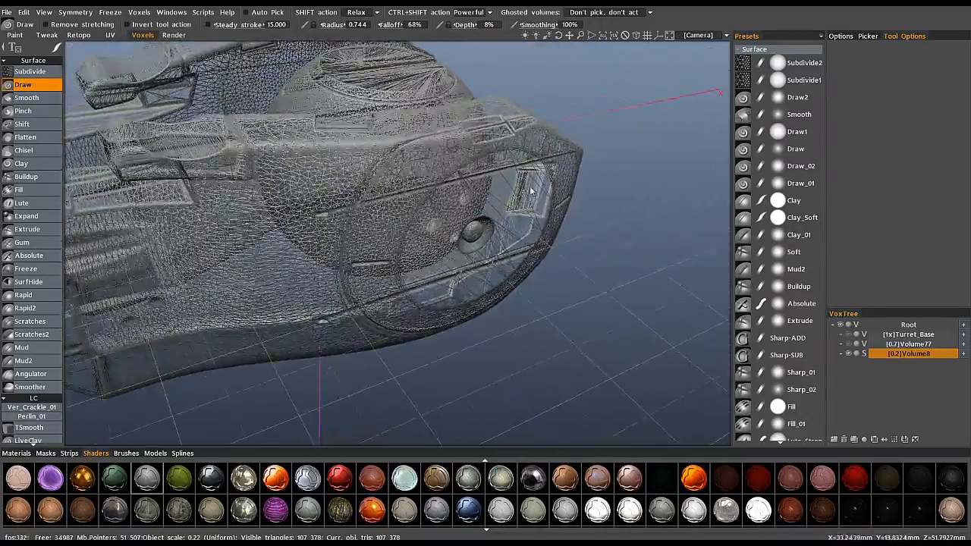
left_click_drag(531, 190, 498, 261)
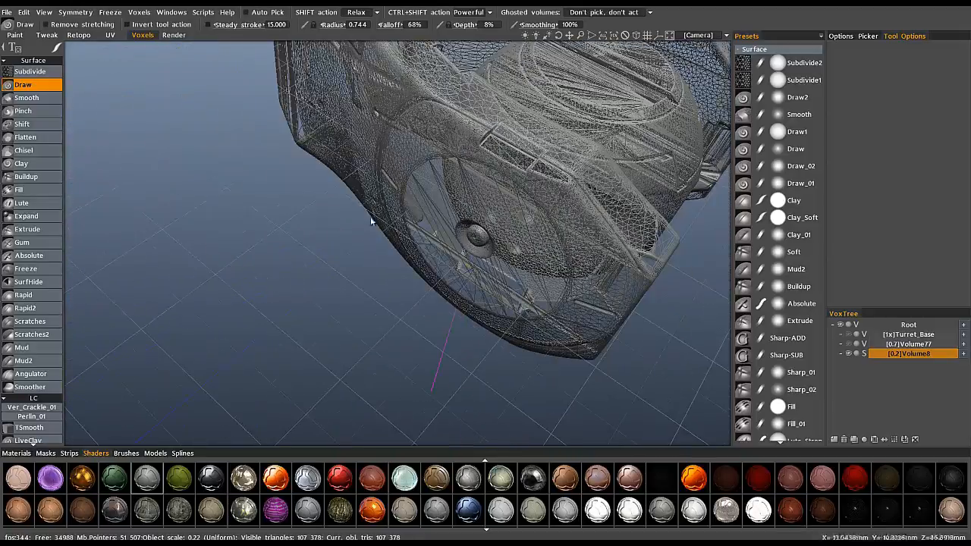
left_click_drag(372, 220, 452, 245)
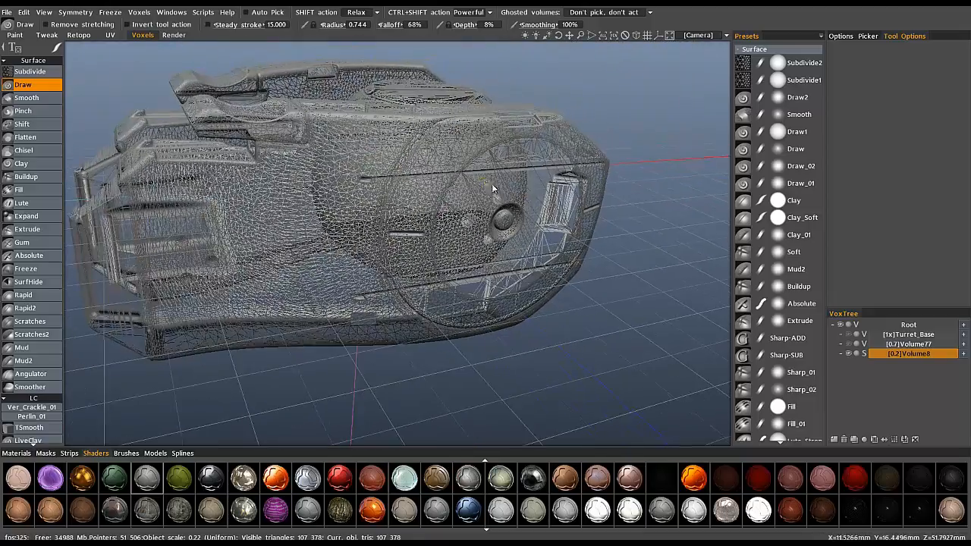
left_click_drag(493, 188, 376, 302)
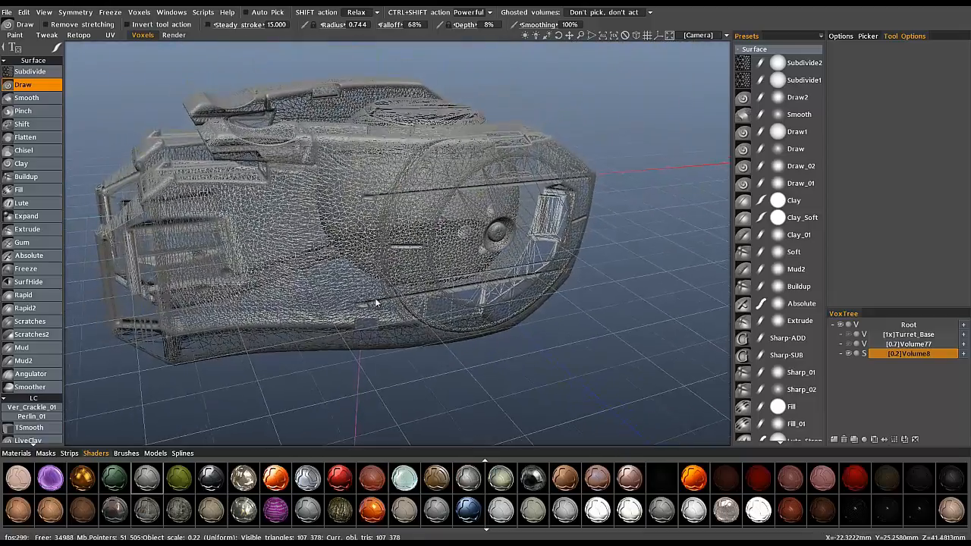
left_click_drag(380, 303, 455, 265)
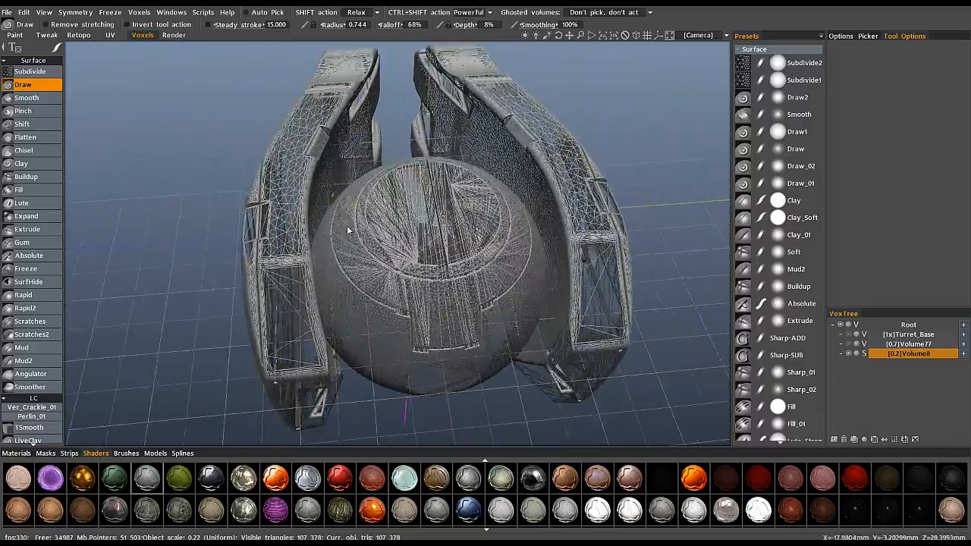
left_click_drag(349, 228, 455, 334)
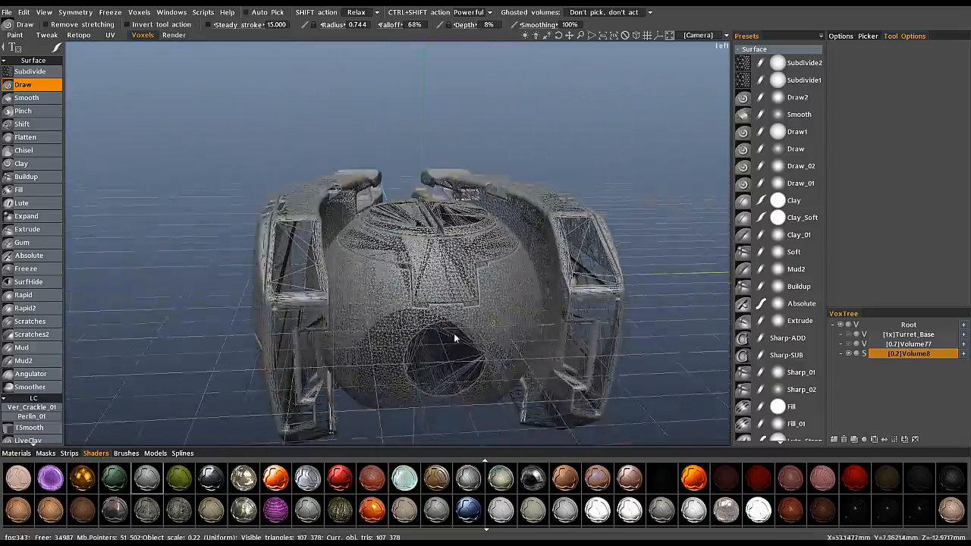
left_click_drag(455, 342, 326, 243)
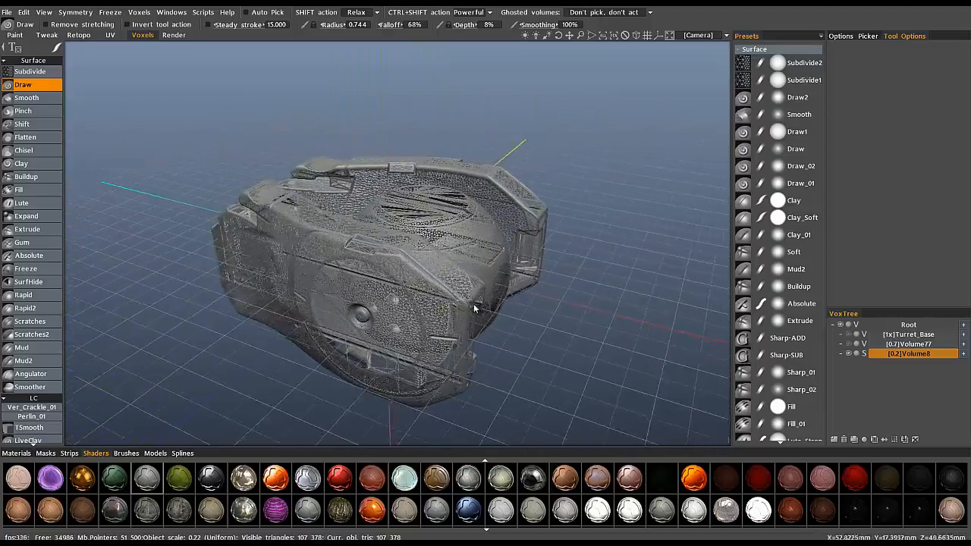
left_click_drag(473, 310, 474, 235)
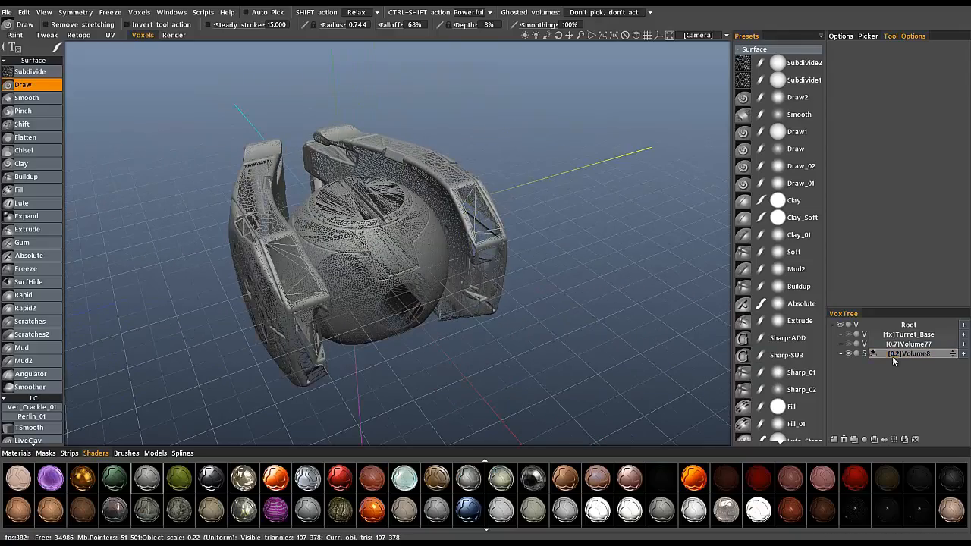
left_click(908, 354)
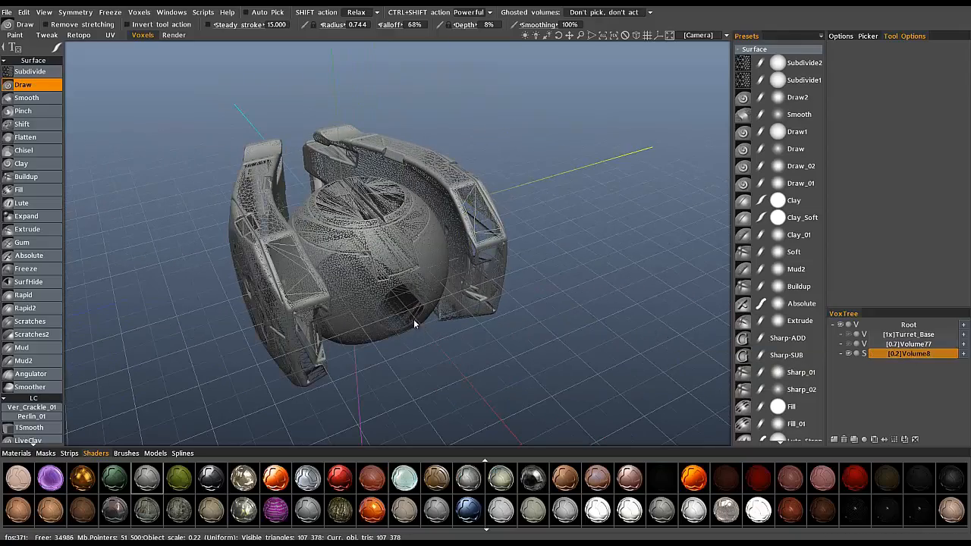
left_click_drag(414, 324, 477, 287)
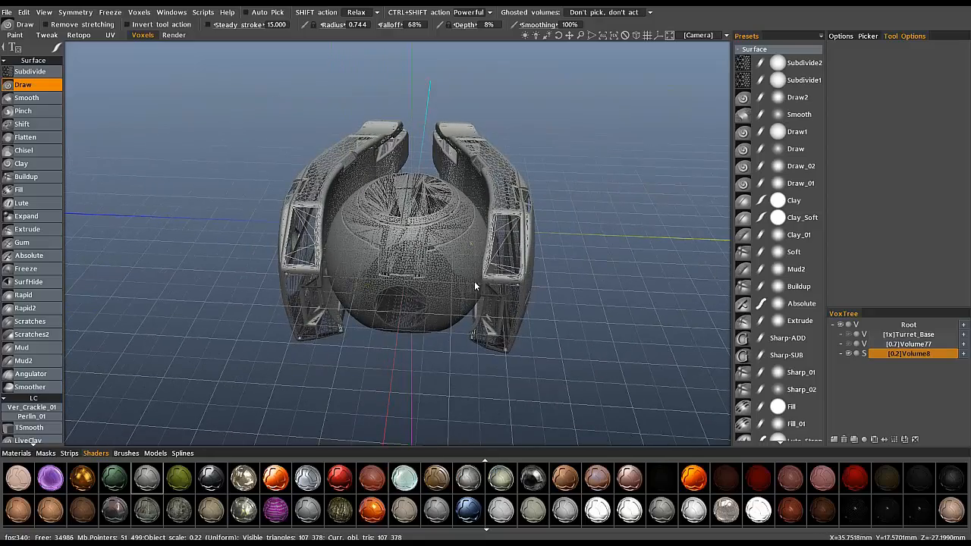
left_click_drag(473, 285, 453, 235)
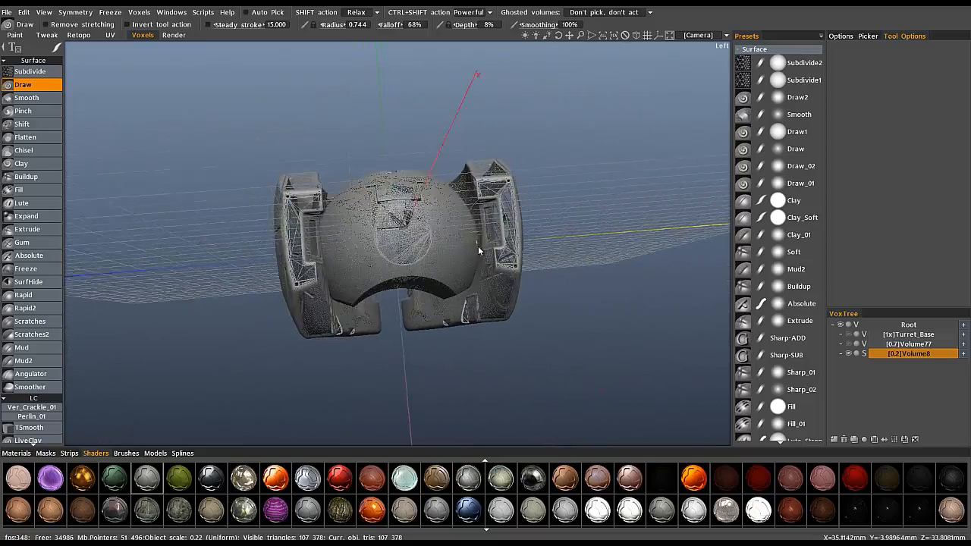
left_click_drag(478, 251, 416, 134)
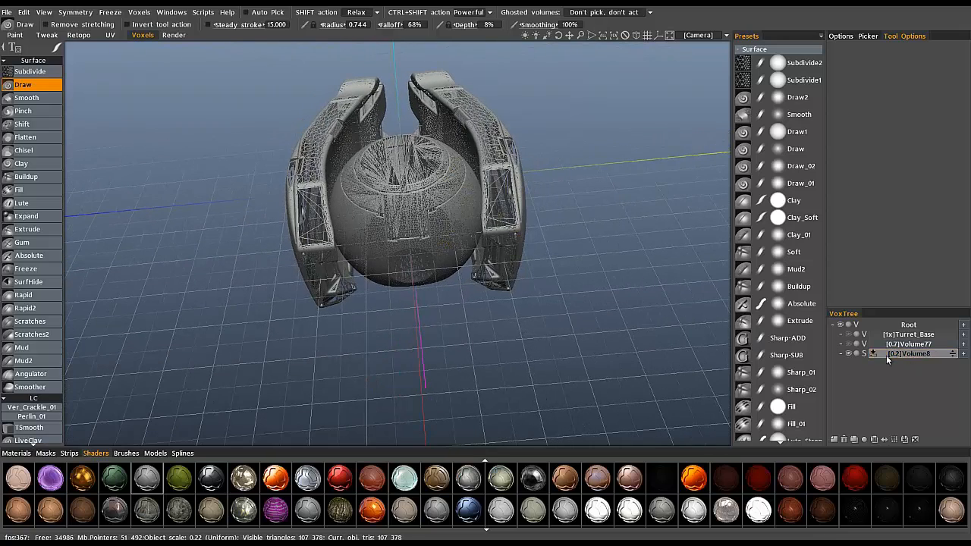
- Separate Volume8 into disconnected pieces and hide the copies so only the sphere shows
right_click(907, 353)
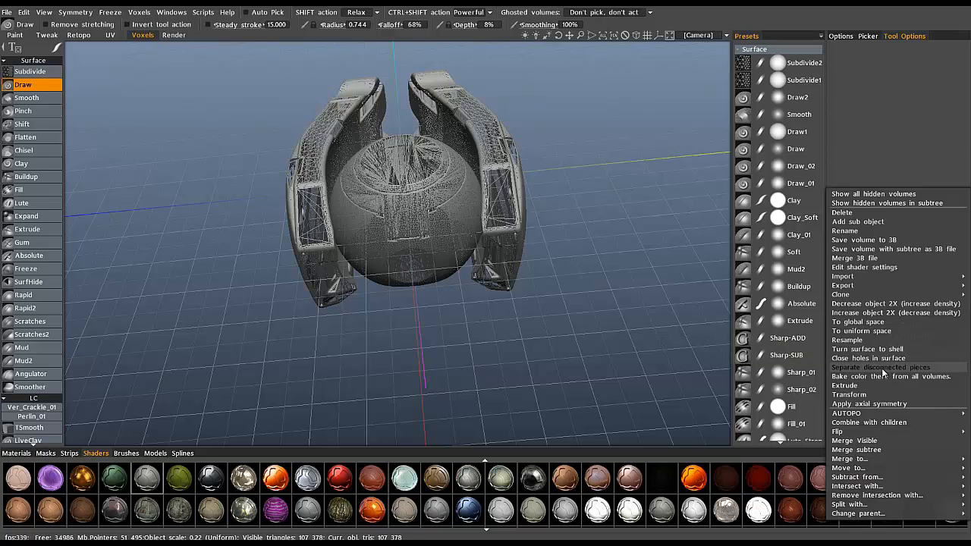
left_click(880, 368)
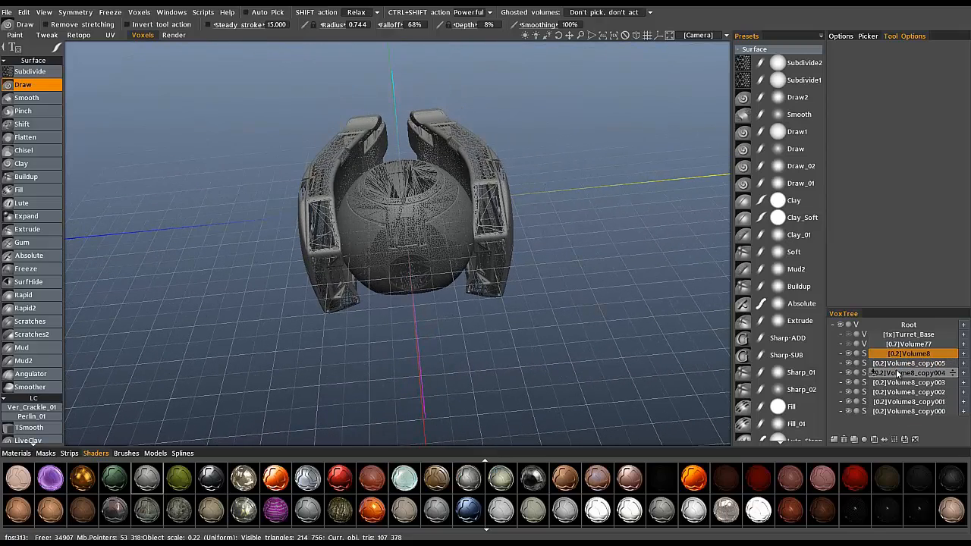
left_click(909, 354)
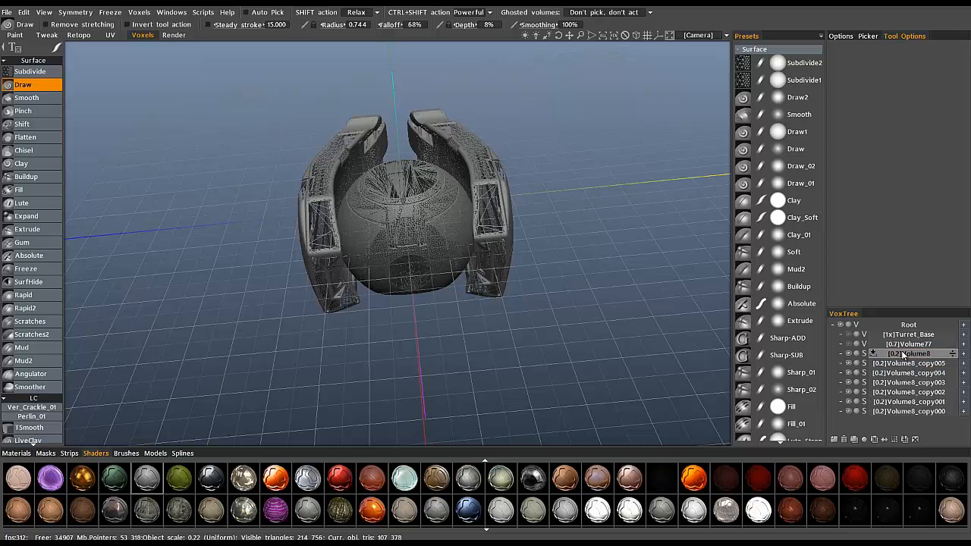
left_click(908, 354)
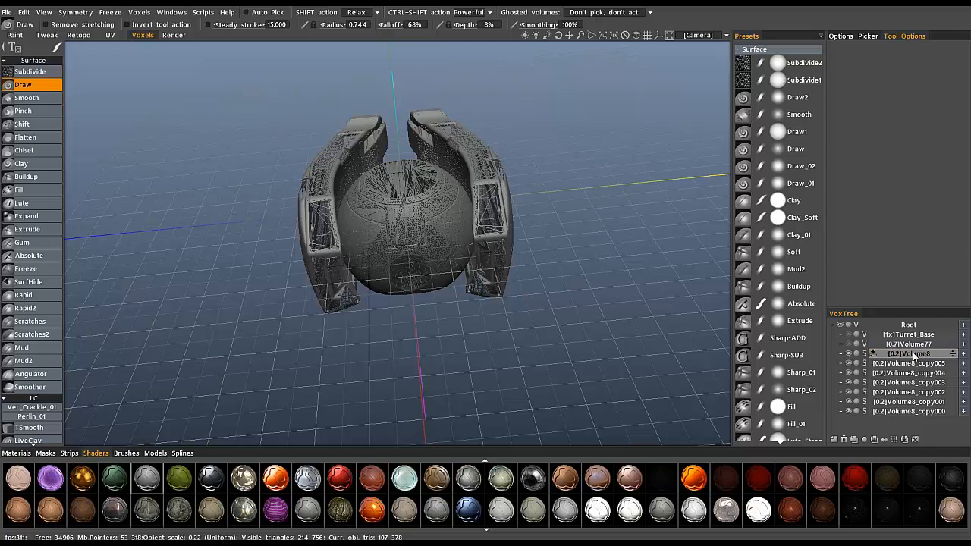
left_click(910, 354)
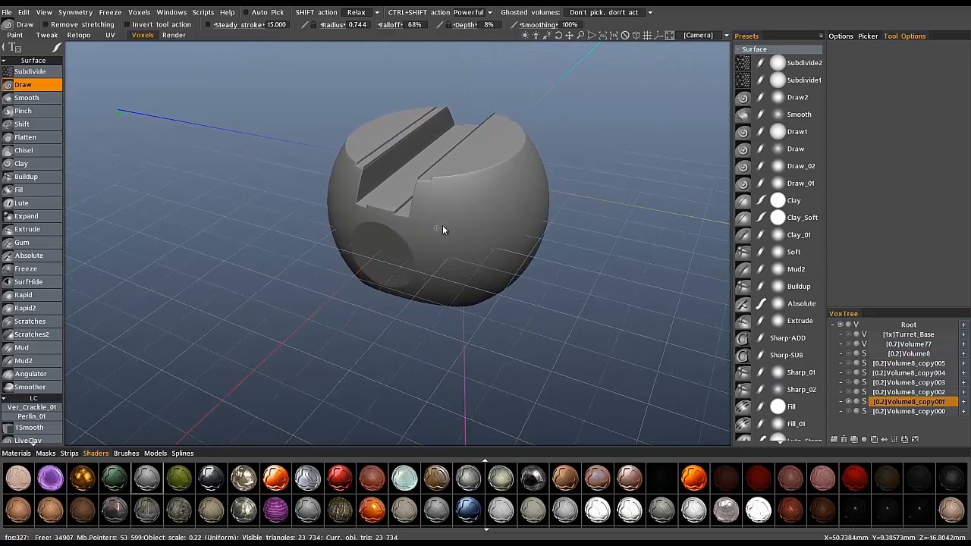
- Resample the isolated sphere volume to 260,000 polygons
left_click_drag(443, 231, 486, 152)
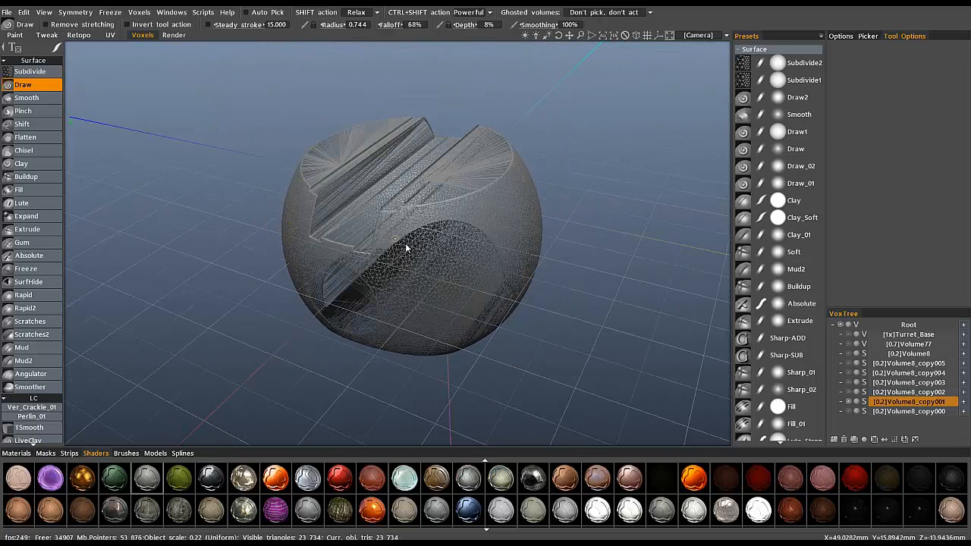
left_click_drag(406, 249, 458, 270)
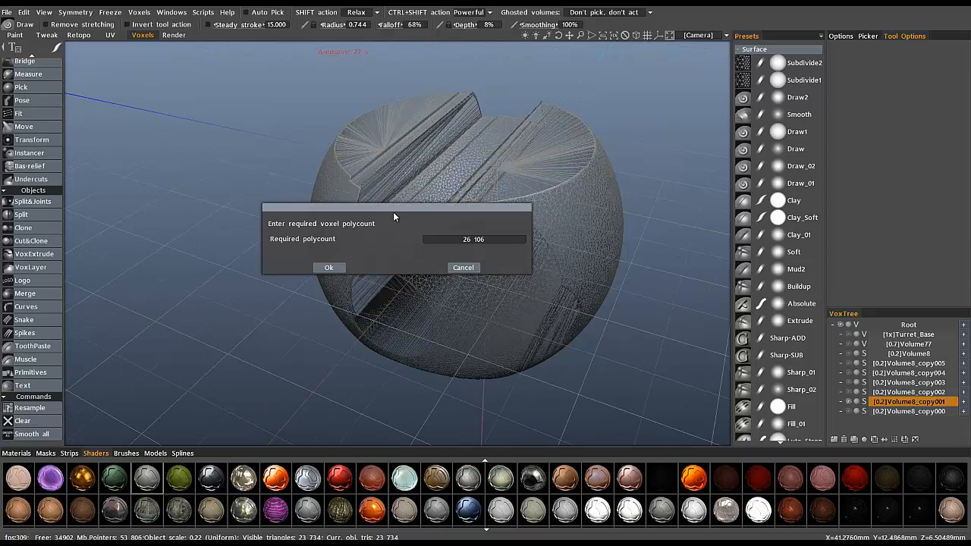
left_click_drag(395, 208, 759, 106)
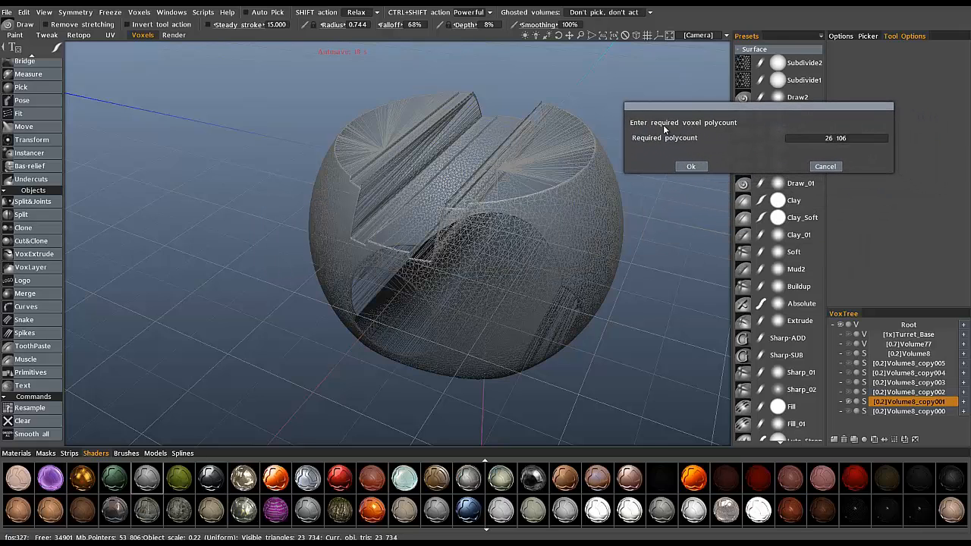
mouse_move(828, 122)
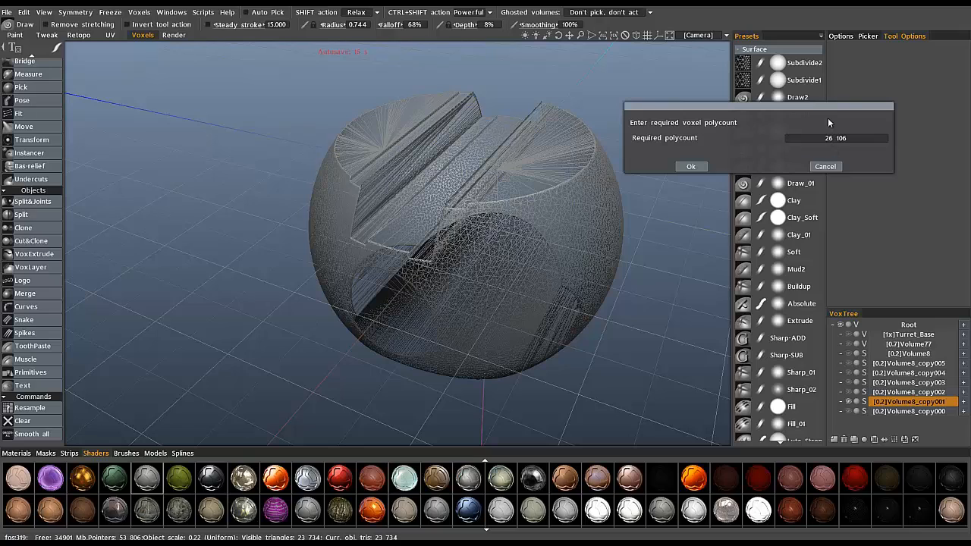
mouse_move(438, 207)
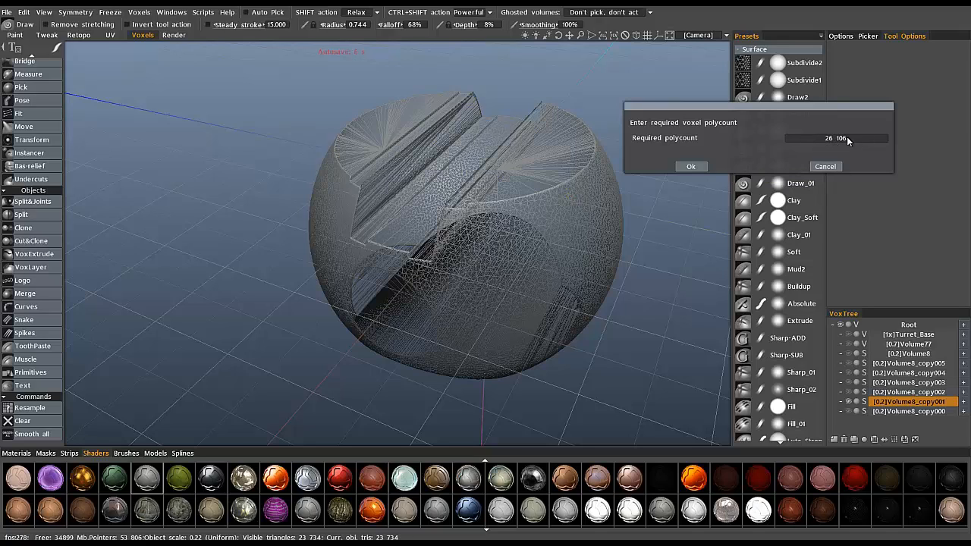
left_click(832, 138)
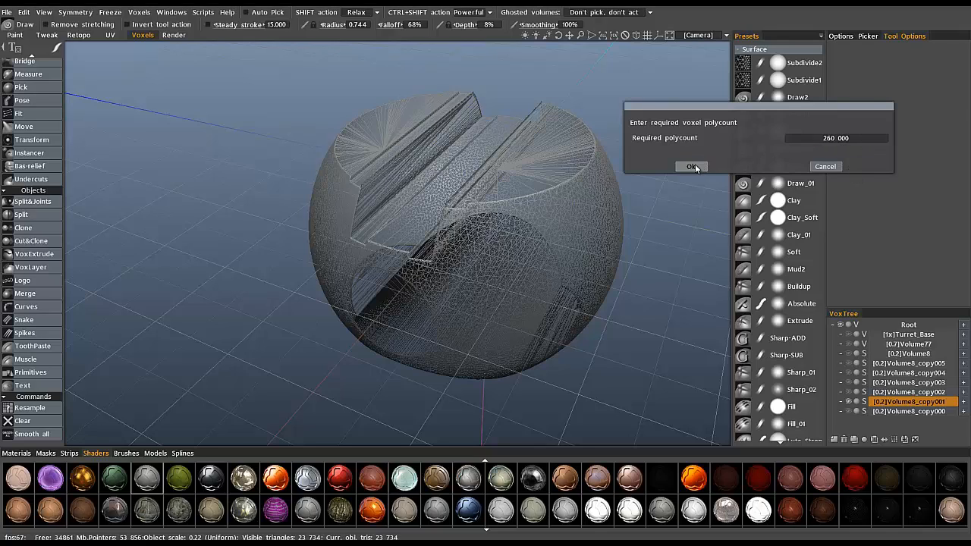
left_click(692, 166)
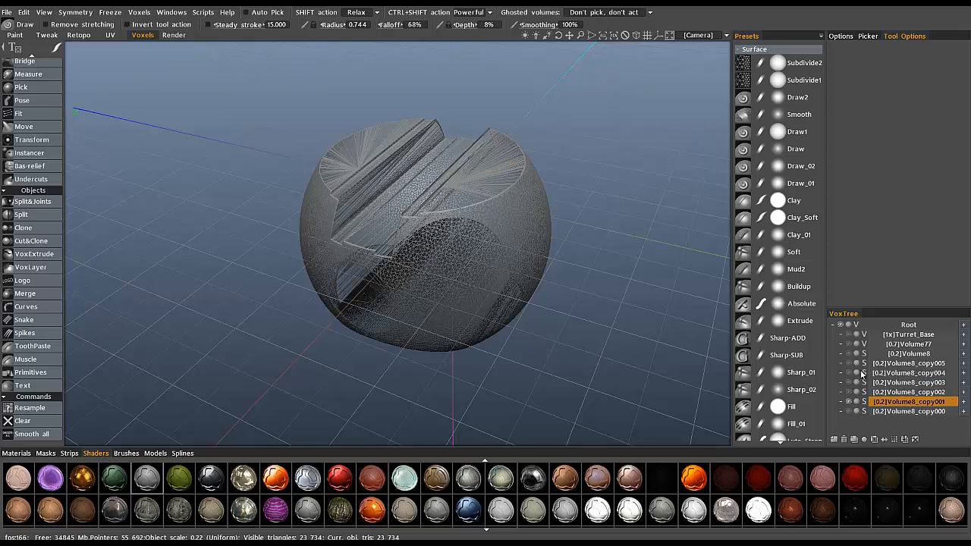
mouse_move(604, 286)
type("4")
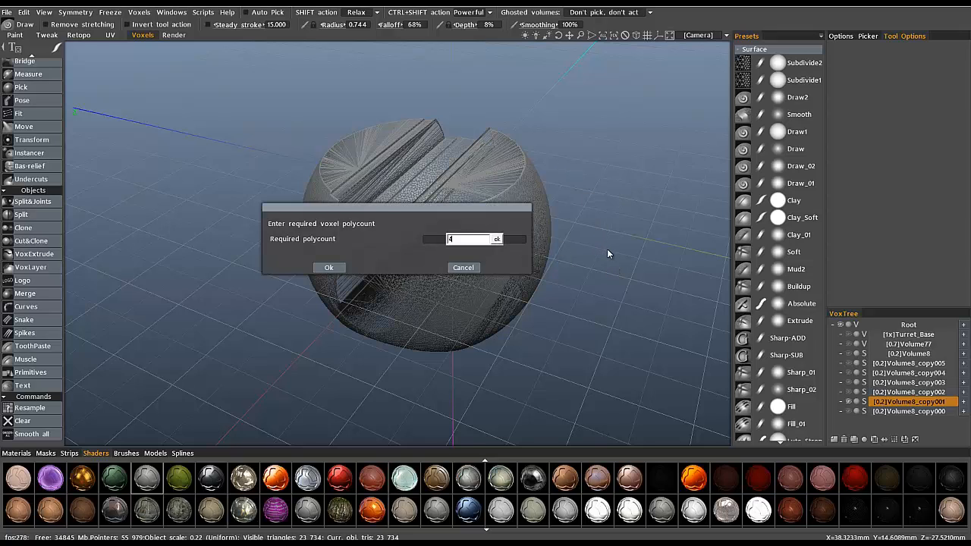
- Resample the sphere again to 400,000 polygons for a smooth surface
type("0000")
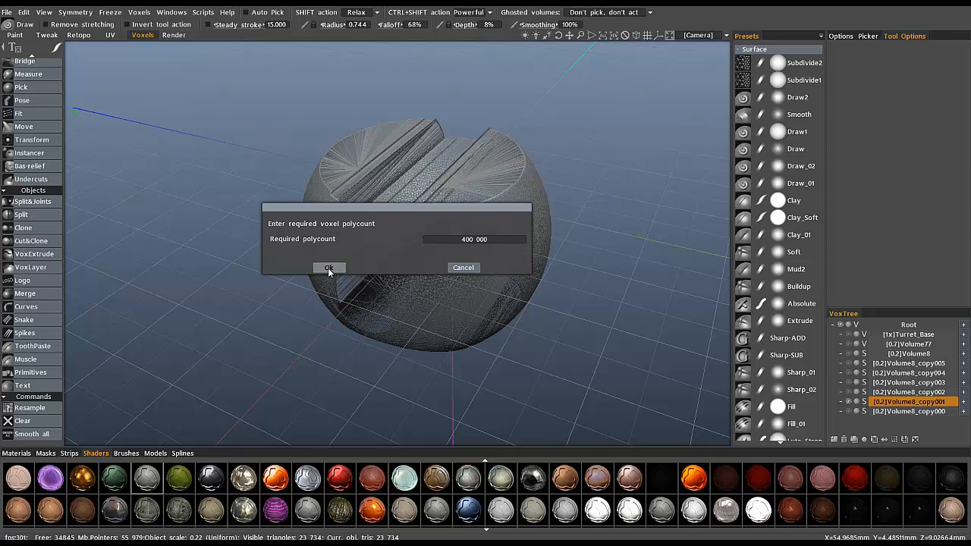
left_click(328, 267)
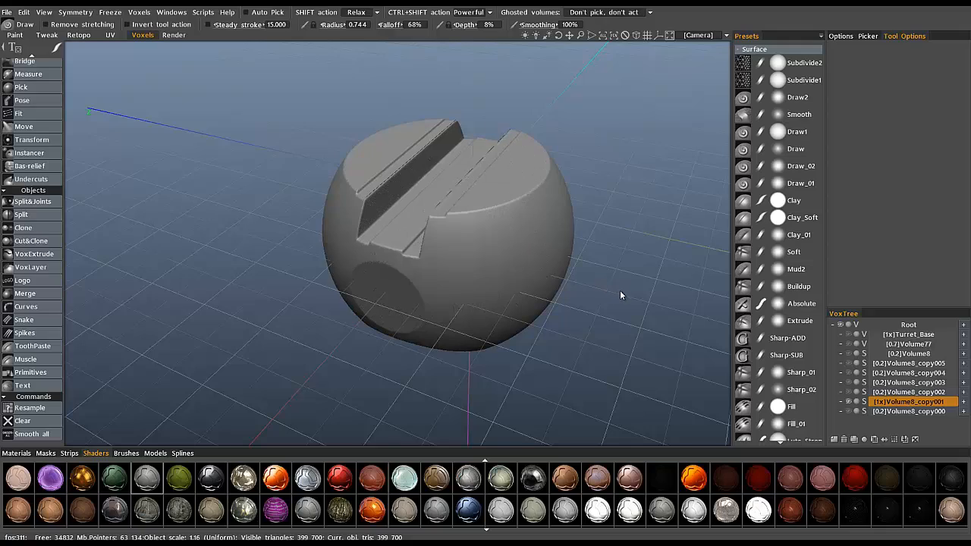
- Inspect the groove edges up close and activate the voxel sculpting tool set for the sphere
left_click_drag(621, 294, 528, 292)
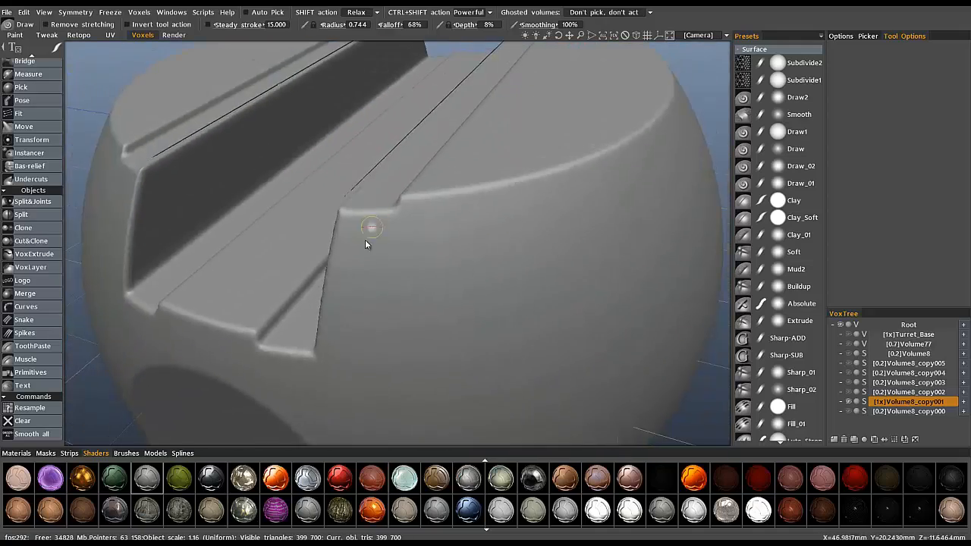
left_click_drag(372, 228, 391, 200)
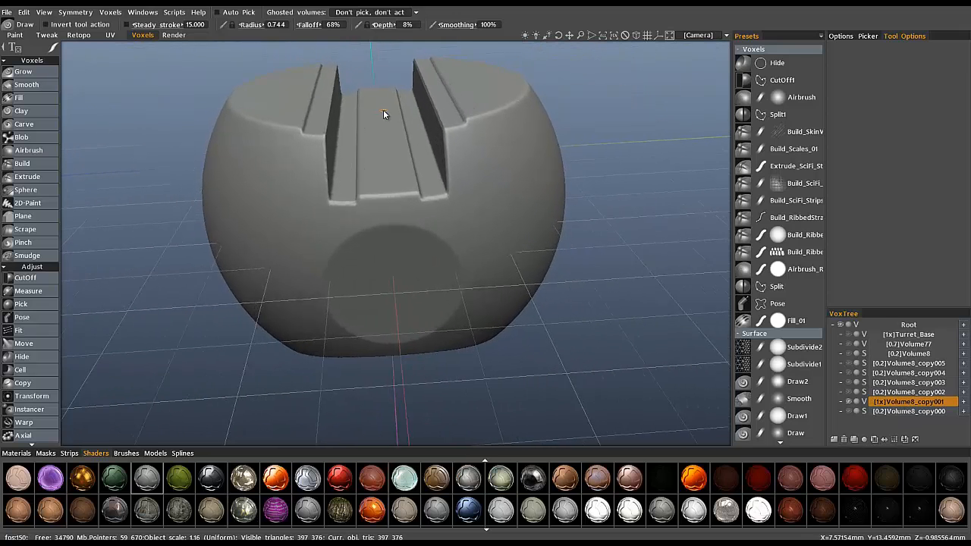
left_click_drag(383, 114, 482, 205)
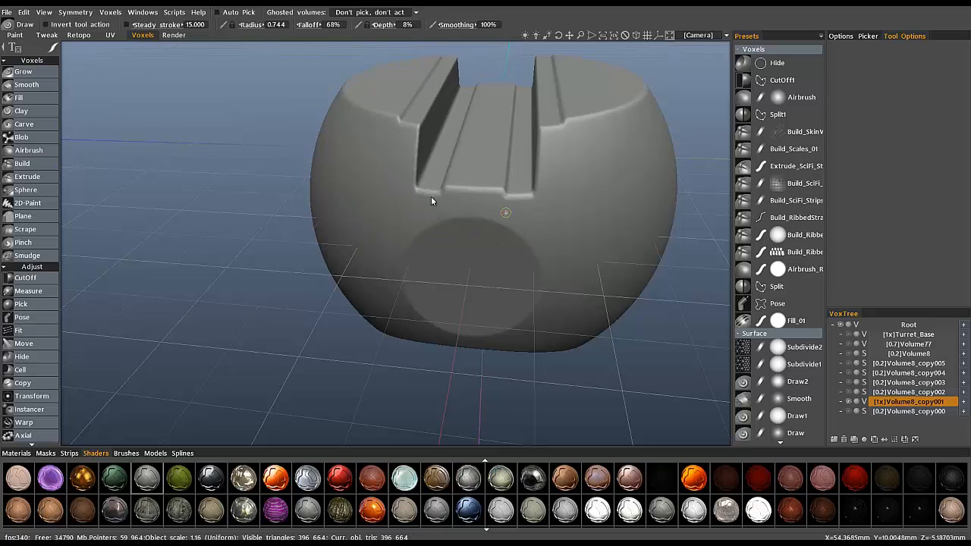
double_click(907, 353)
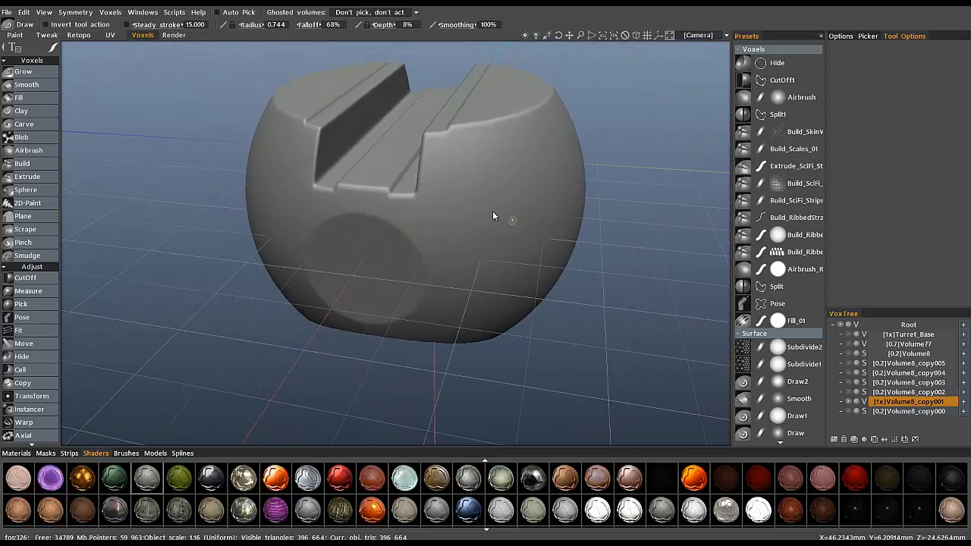
left_click_drag(494, 216, 458, 125)
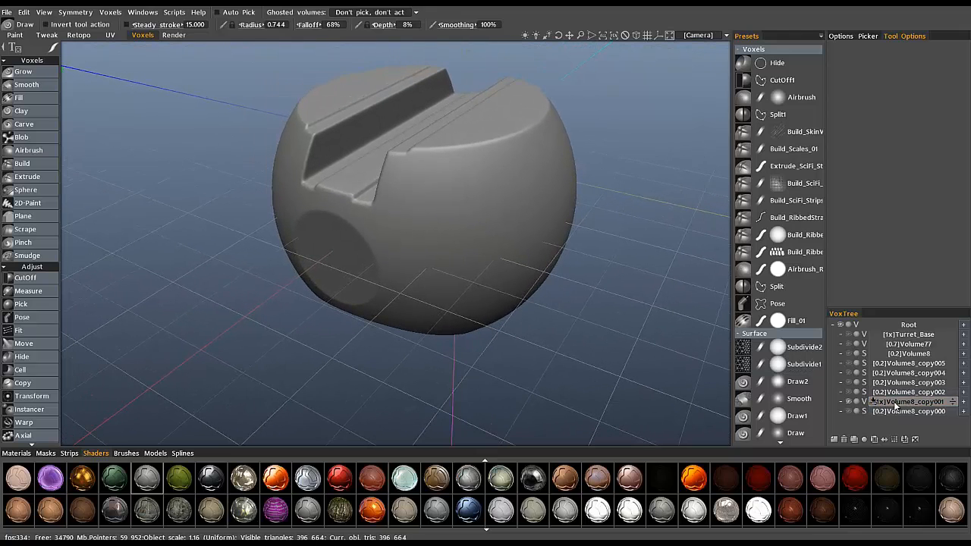
- Launch AUTOPO on the sphere volume with a 3,000-polygon target and accept the settings
right_click(908, 401)
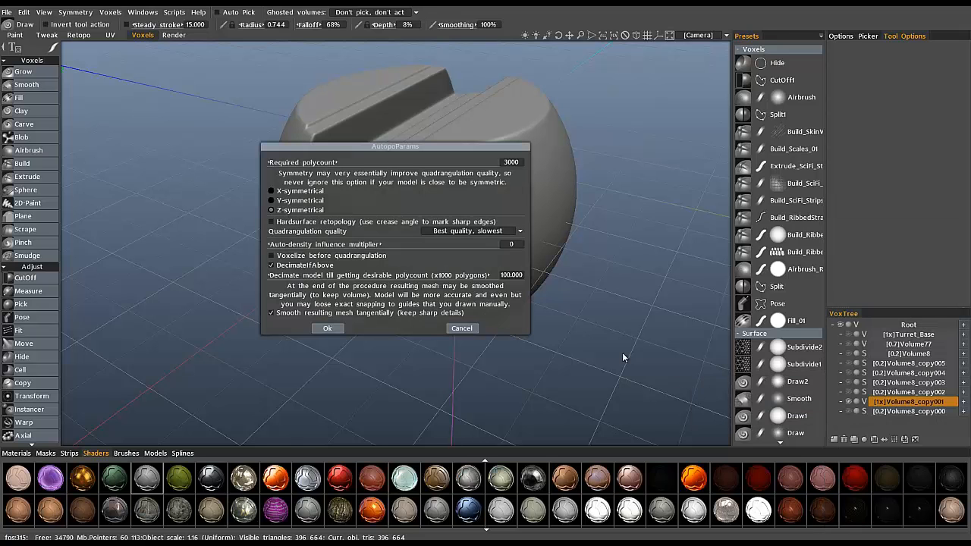
left_click_drag(394, 146, 719, 109)
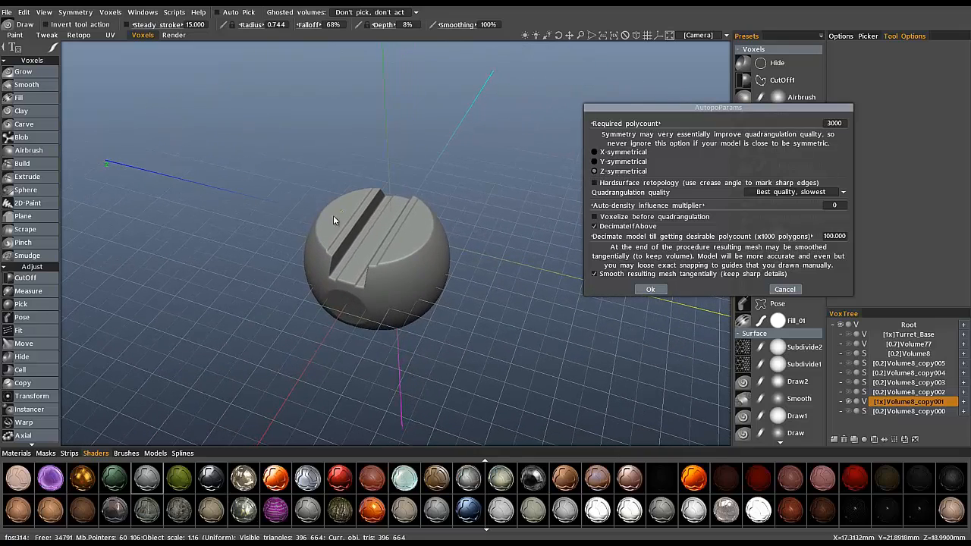
left_click(842, 191)
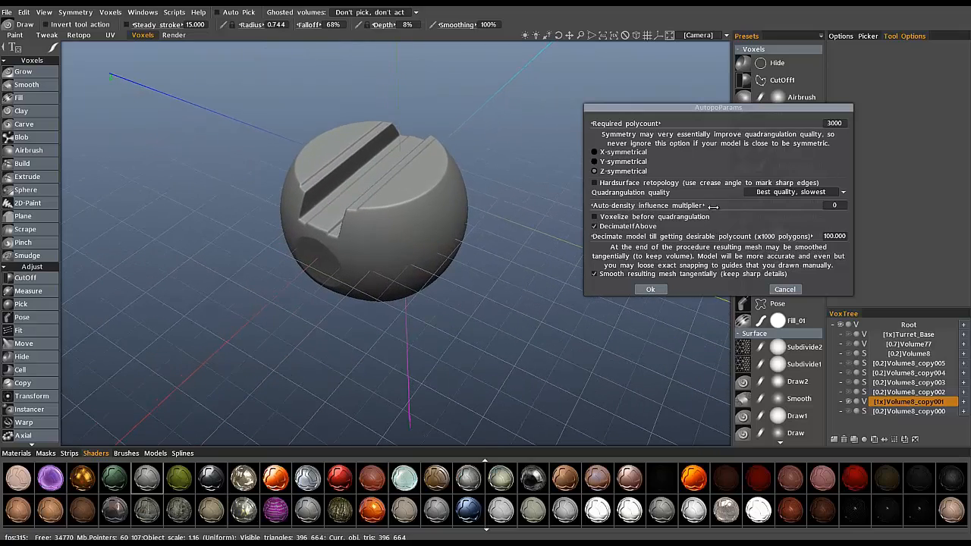
mouse_move(721, 207)
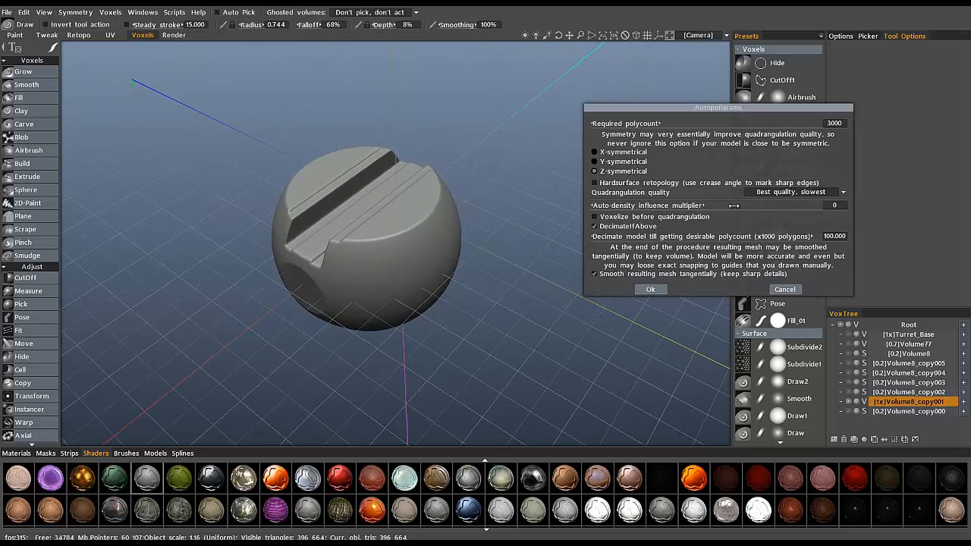
left_click(834, 205)
type("1.000")
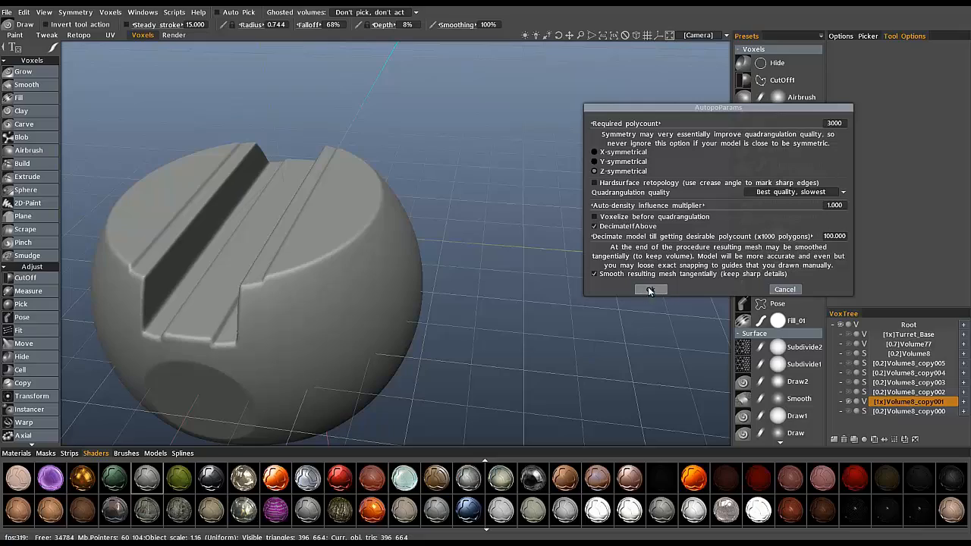
left_click(649, 289)
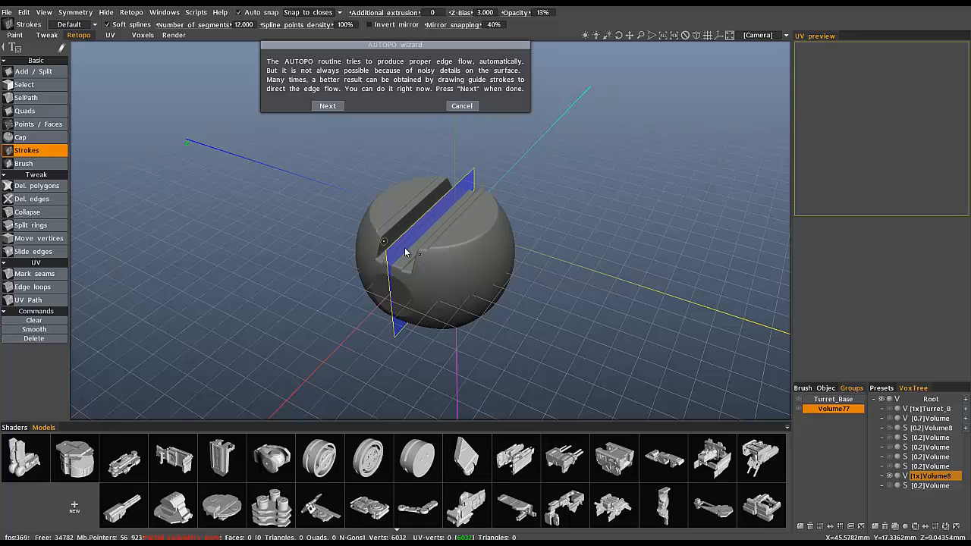
mouse_move(409, 221)
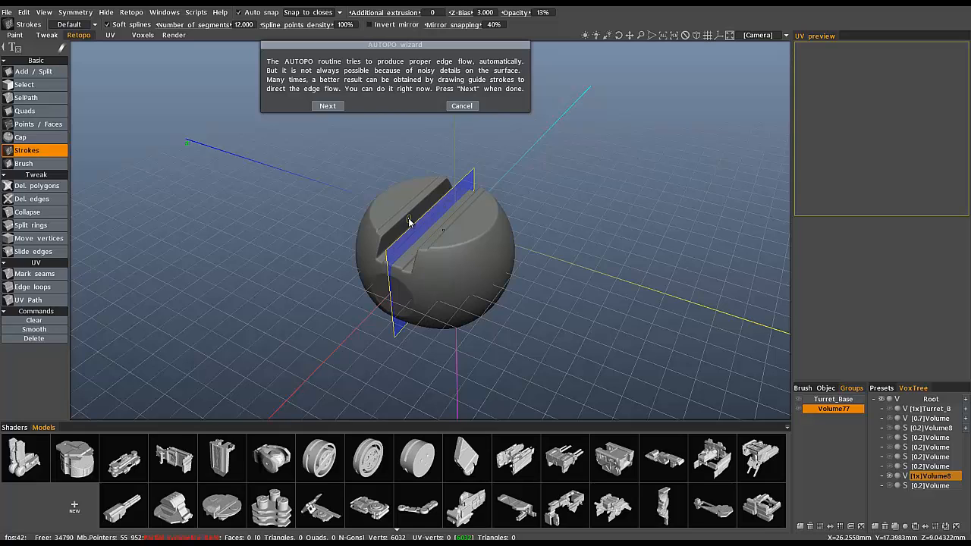
mouse_move(234, 165)
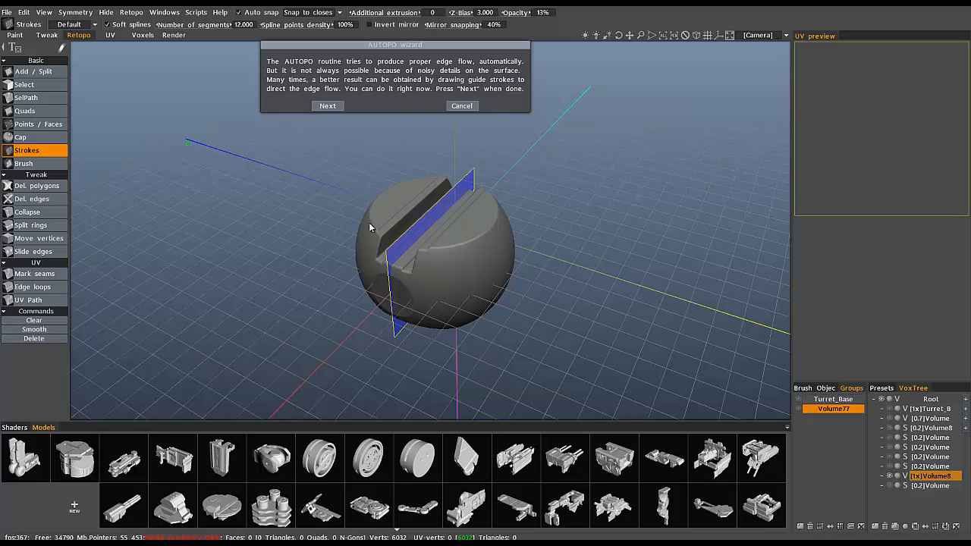
mouse_move(188, 152)
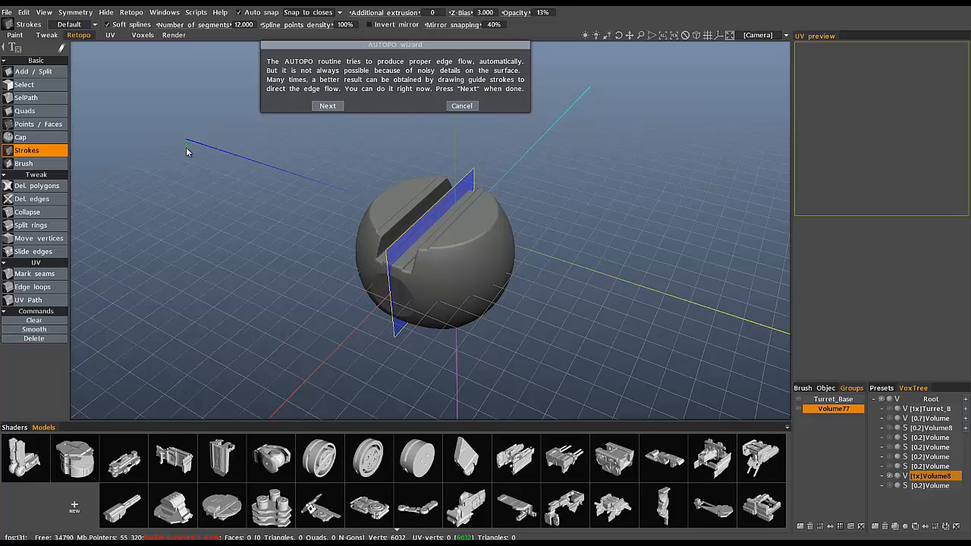
mouse_move(501, 241)
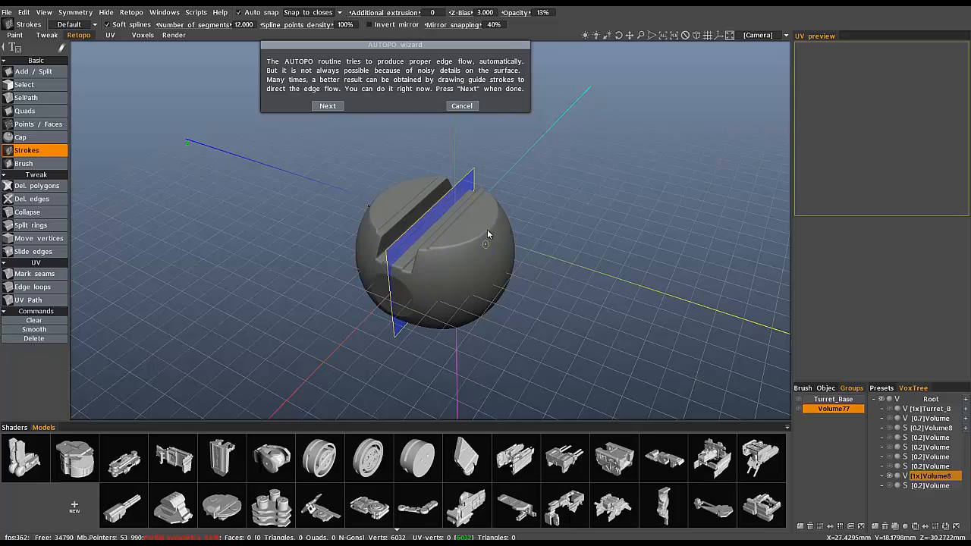
mouse_move(452, 137)
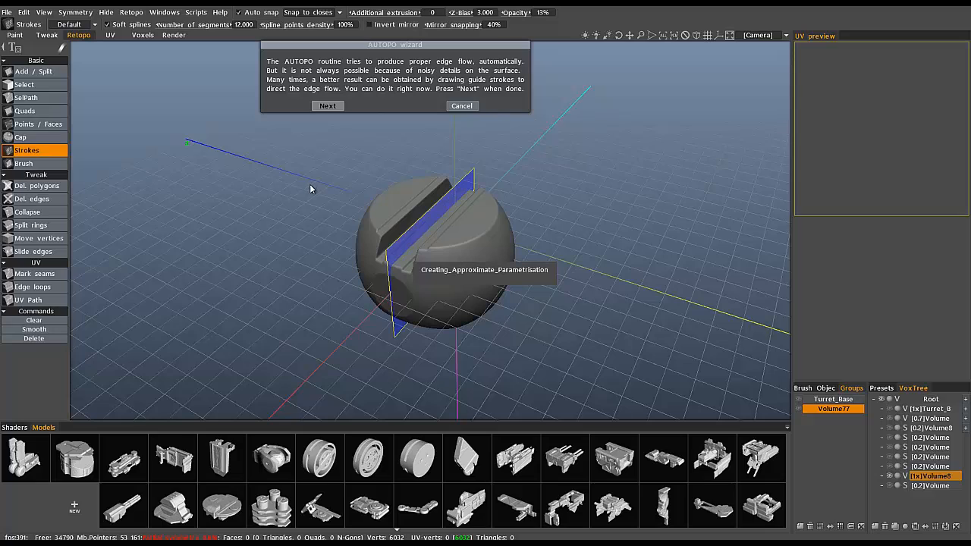
mouse_move(277, 195)
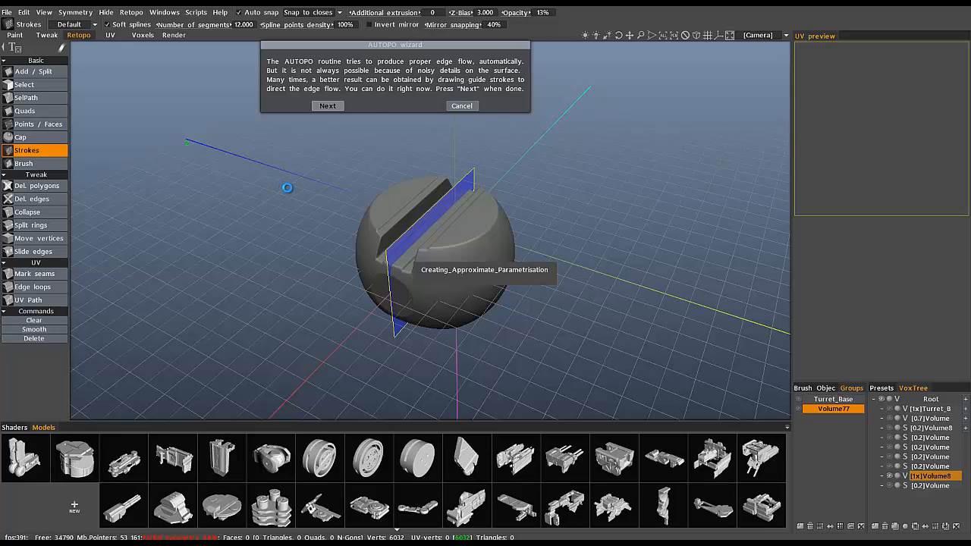
mouse_move(310, 214)
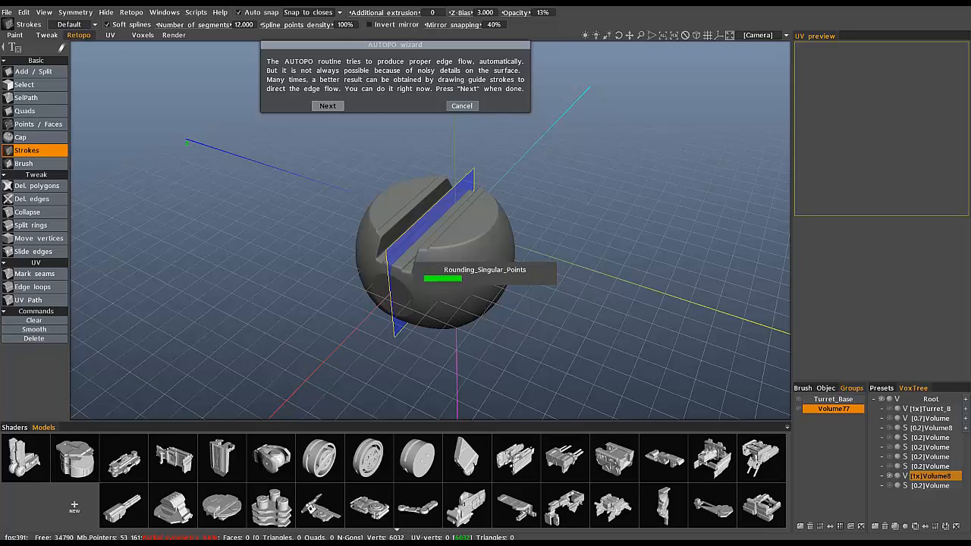
- Run the AUTOPO wizard to build the quad retopo mesh around the sphere
left_click(328, 106)
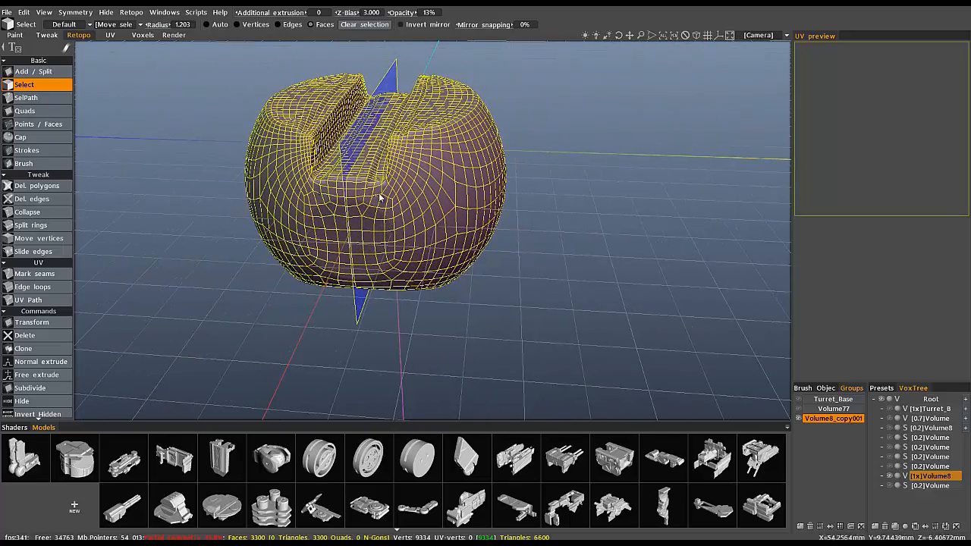
- Review the new quad mesh and bring up the Retopo menu commands
left_click_drag(380, 196, 425, 186)
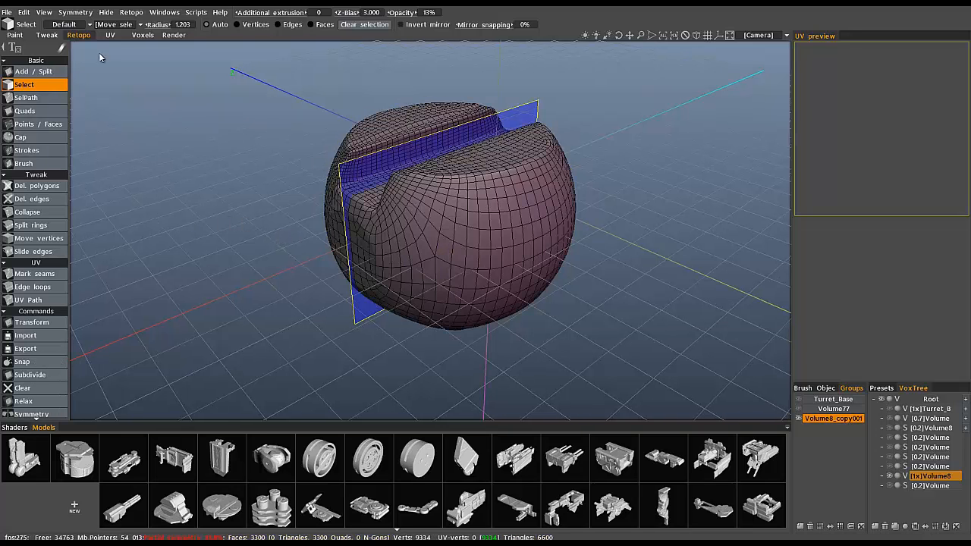
left_click(131, 12)
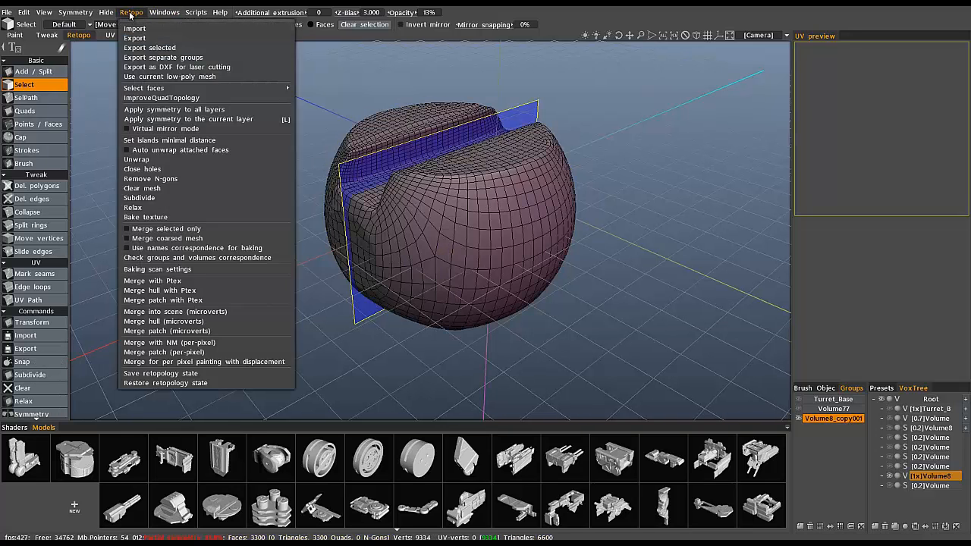
mouse_move(179, 343)
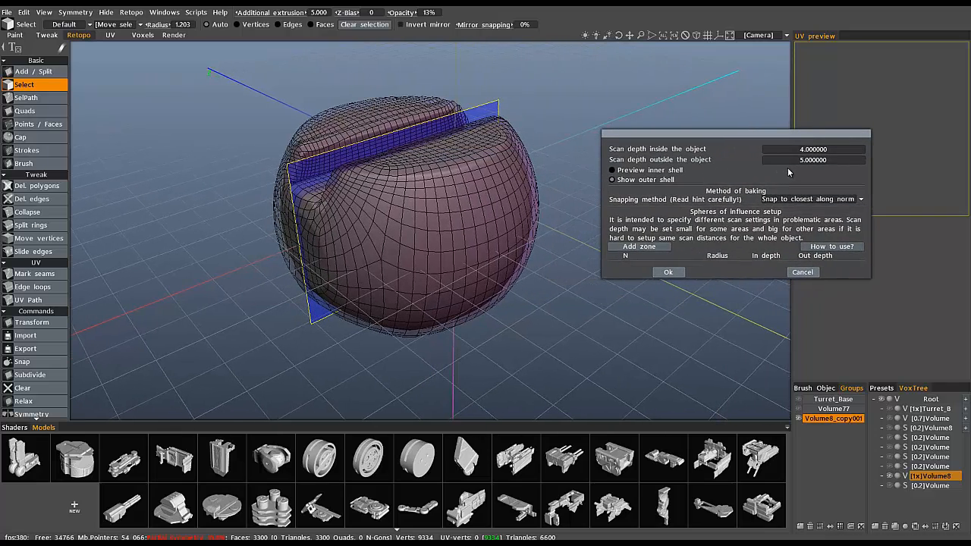
- Set the bake scan depths to 2.5 inside and 3 outside and confirm
left_click(813, 148)
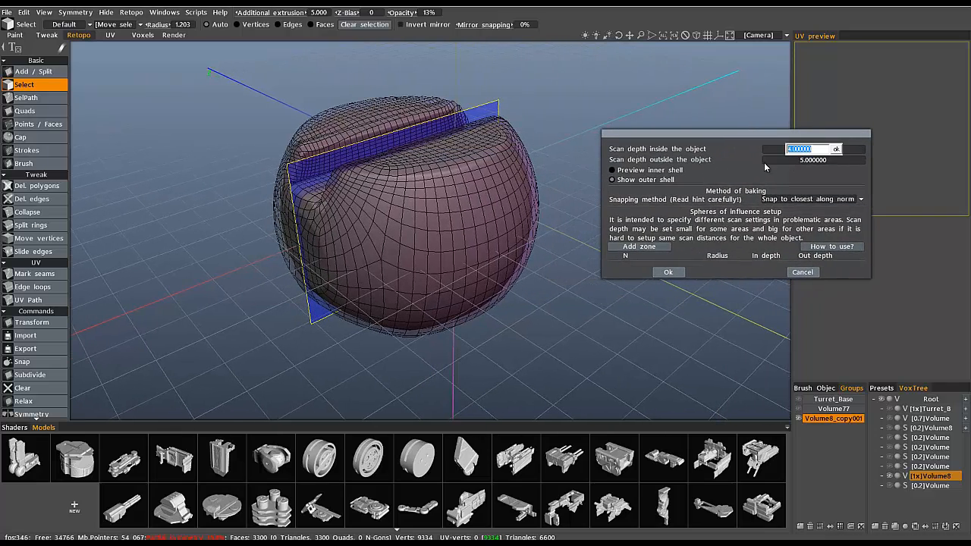
type("2")
left_click(813, 160)
type("3.000000")
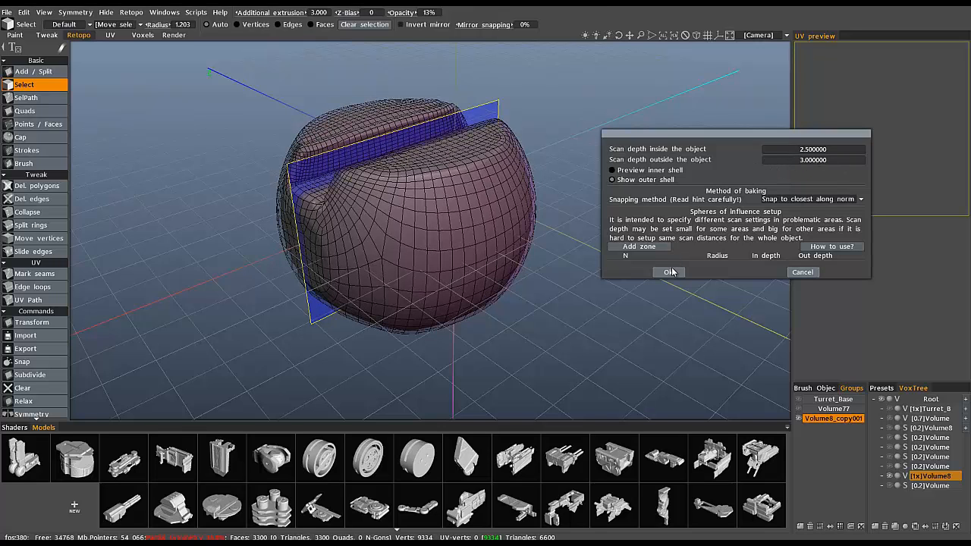
left_click(669, 272)
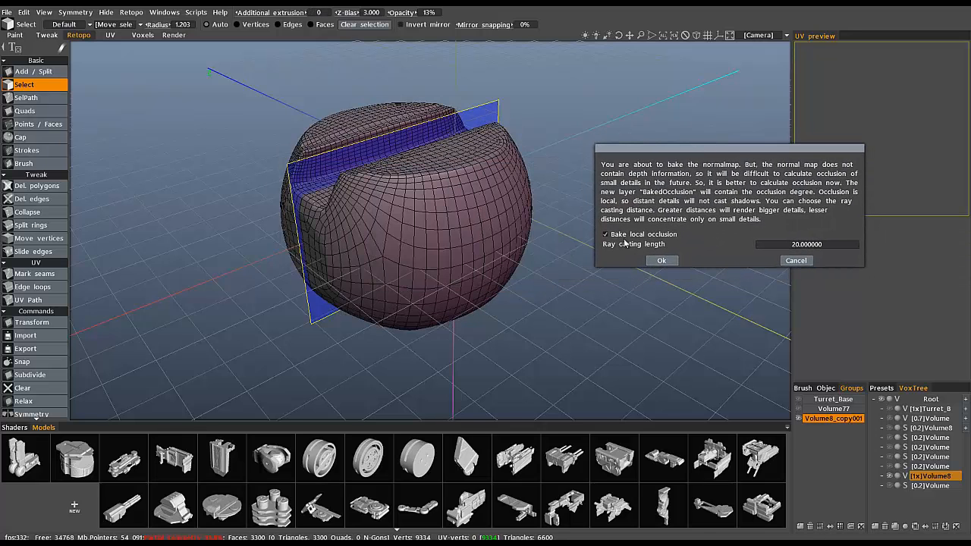
- Bake without local occlusion and keep the mesh's existing UVs for per-pixel painting
left_click(606, 234)
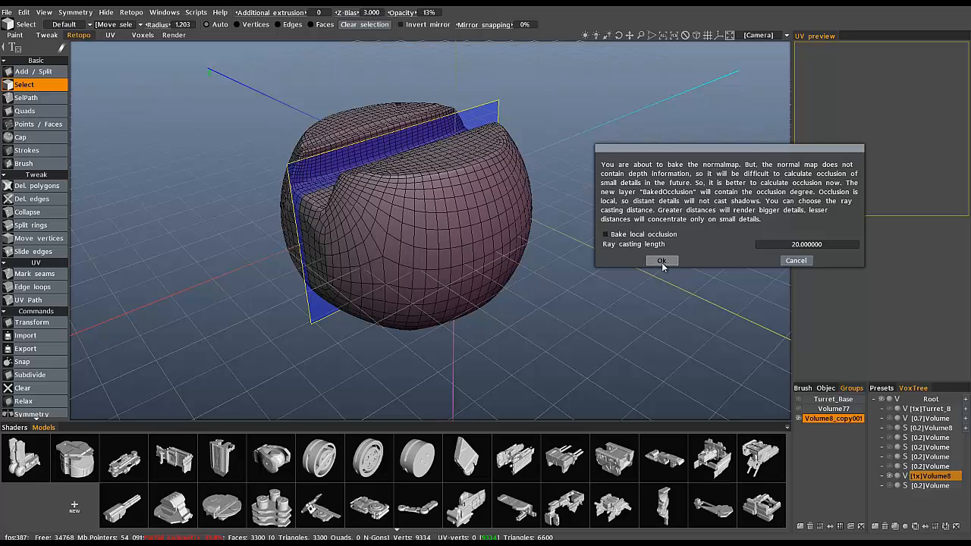
left_click(662, 261)
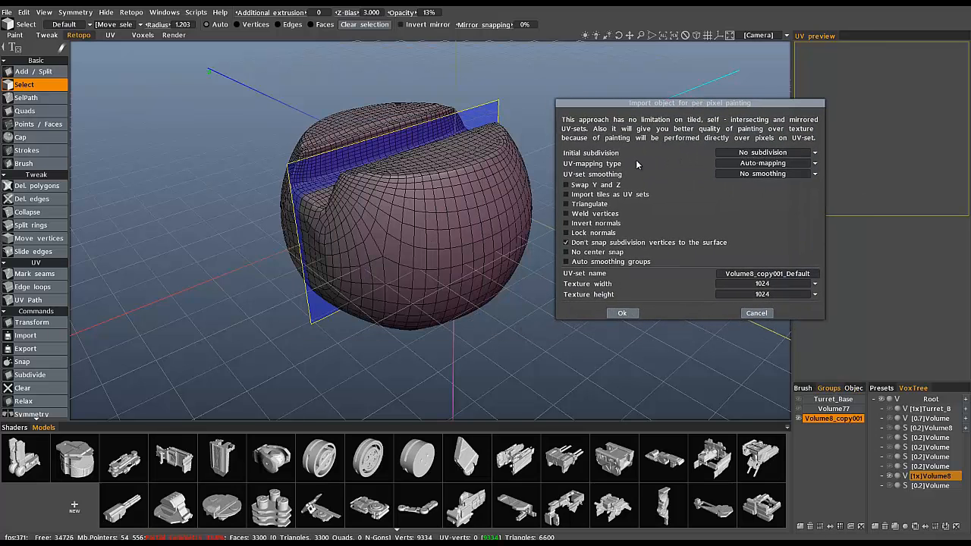
mouse_move(686, 279)
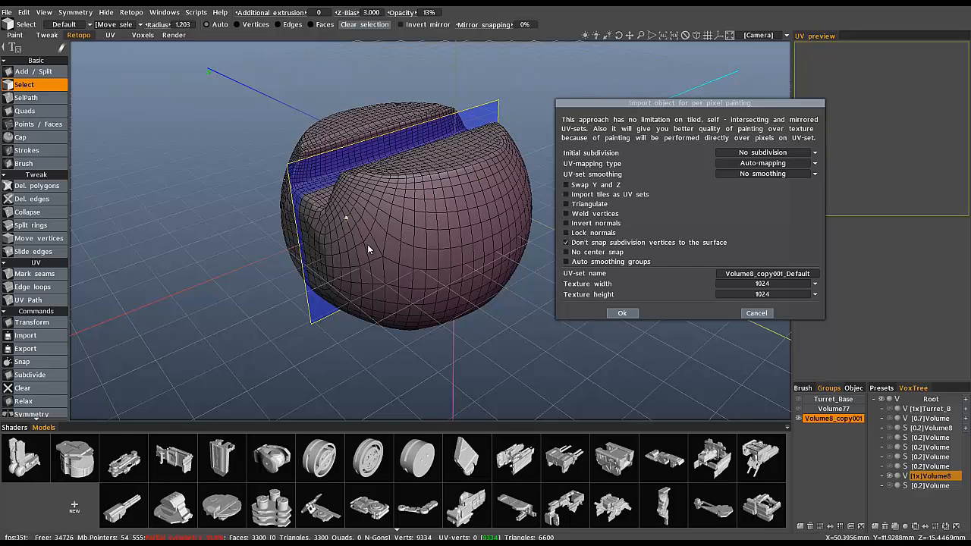
left_click(765, 164)
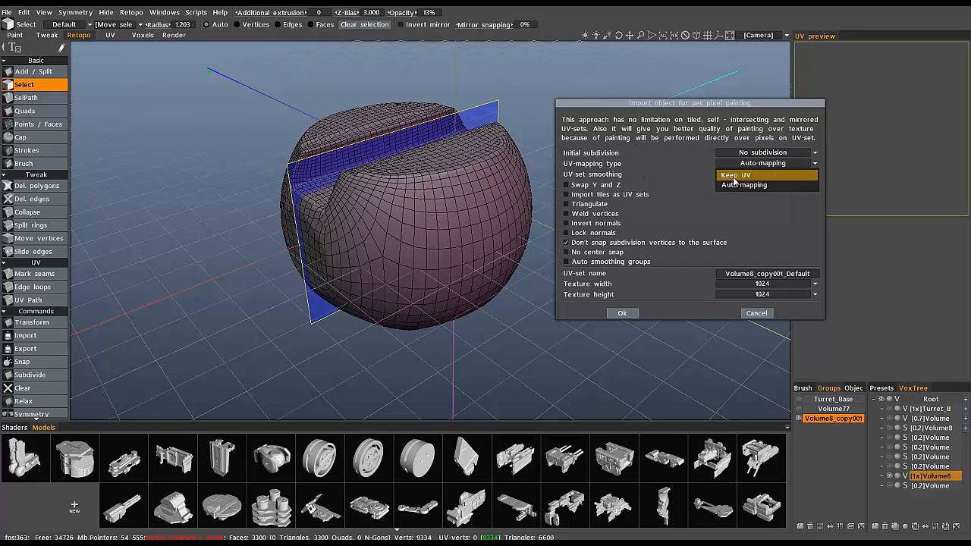
left_click(623, 313)
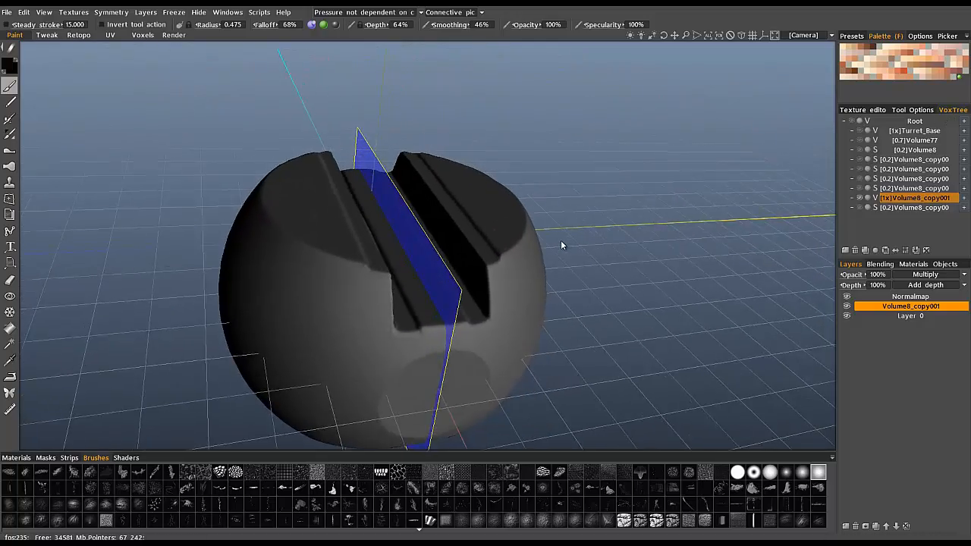
- Orbit around the baked sphere before hiding it to leave only the plane
left_click_drag(561, 246, 393, 264)
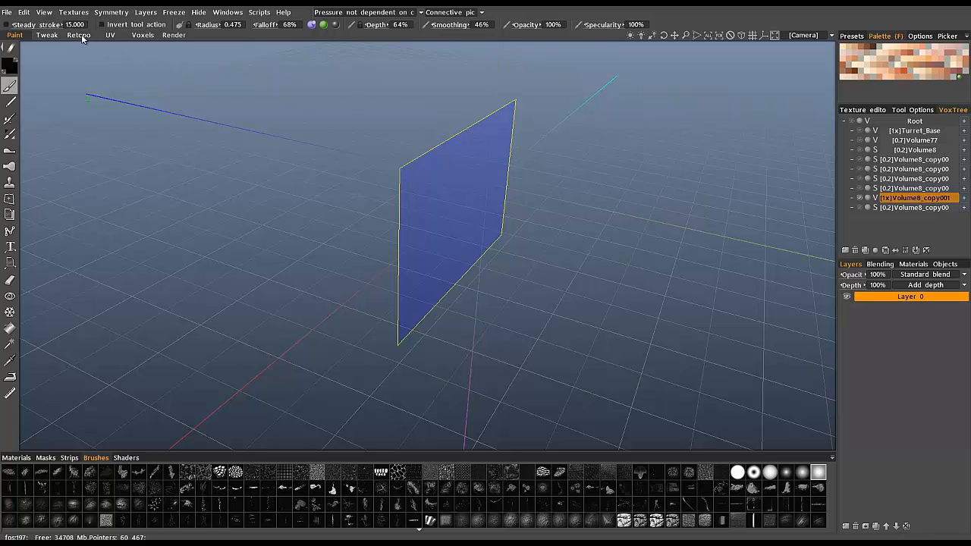
- Return to retopology, paint higher density along the groove and advance the AUTOPO wizard
left_click(78, 35)
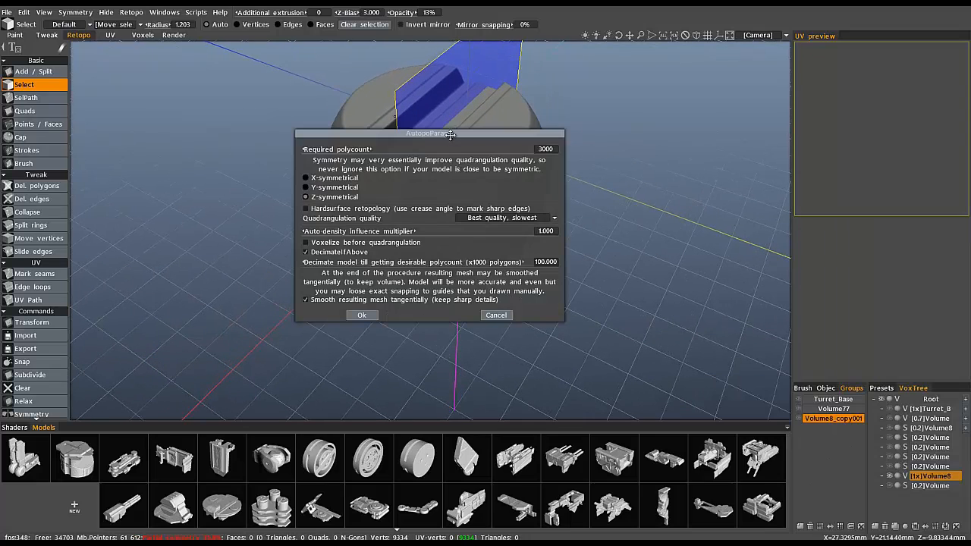
left_click_drag(452, 134, 735, 103)
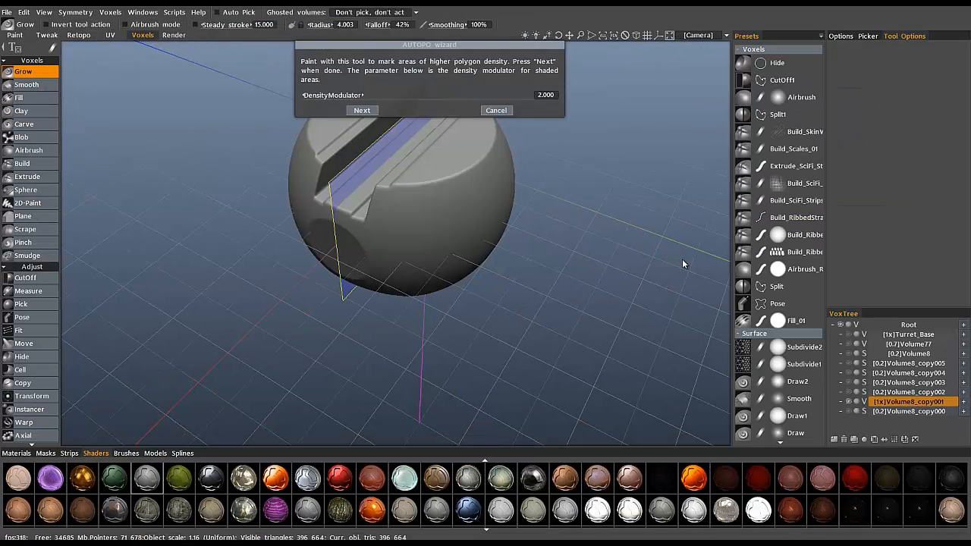
left_click_drag(430, 44, 485, 52)
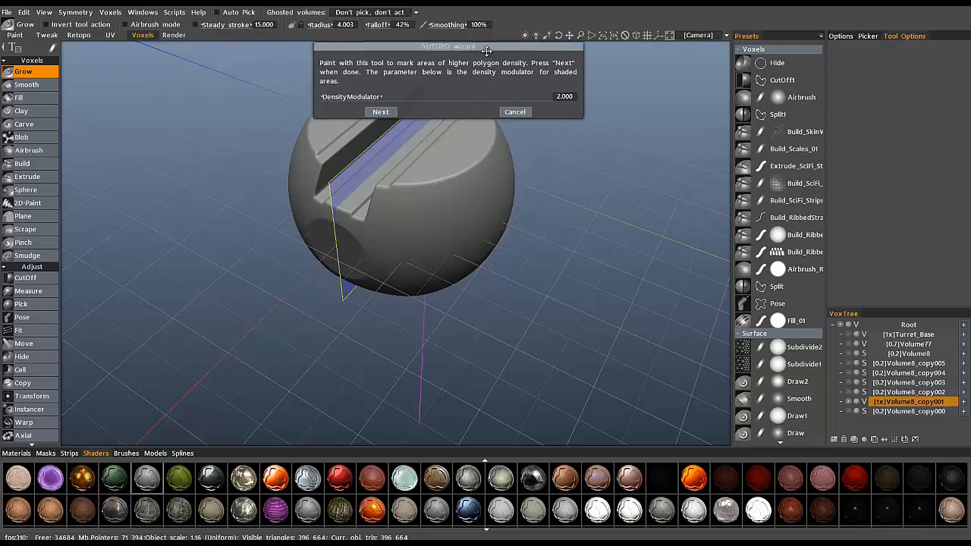
left_click(379, 112)
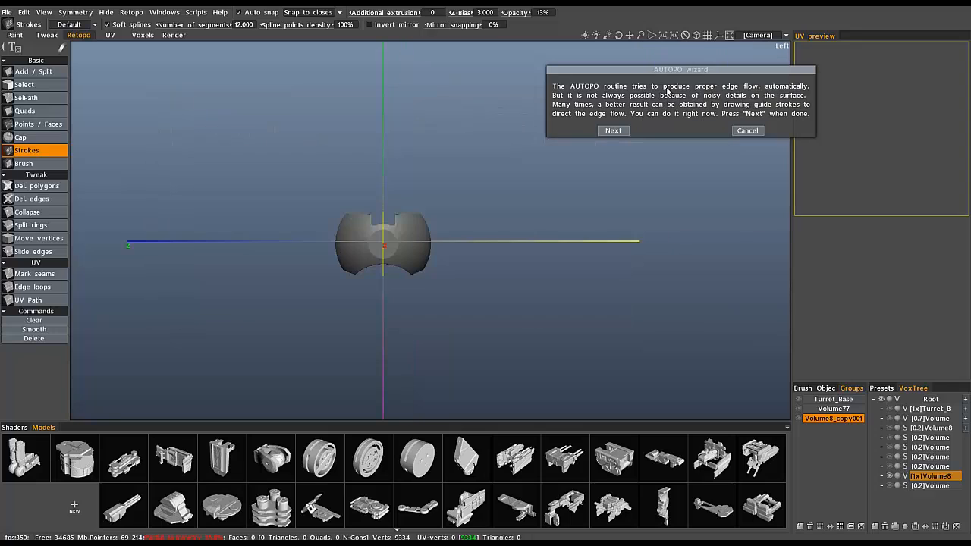
mouse_move(592, 263)
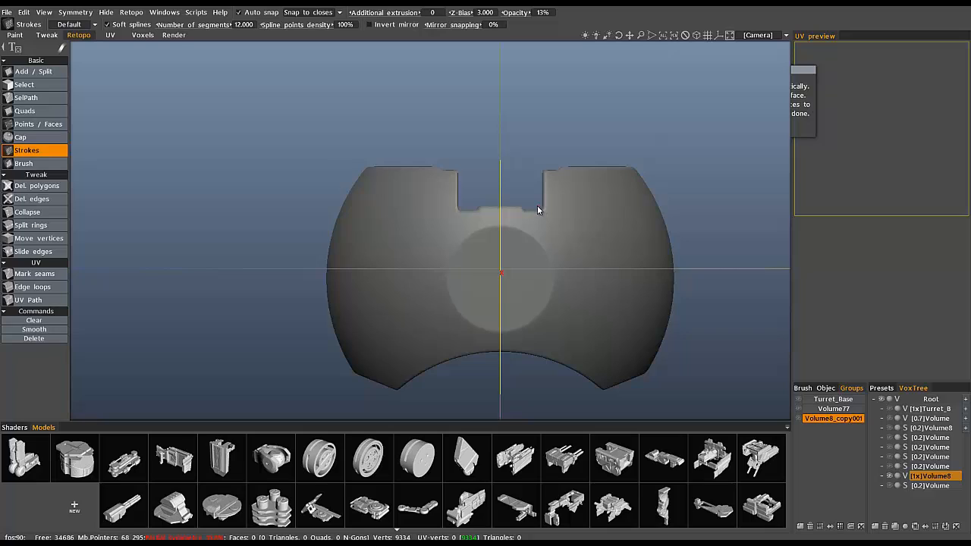
- Draw guide strokes down the side silhouette and along the profile's top edge
left_click_drag(539, 215, 539, 319)
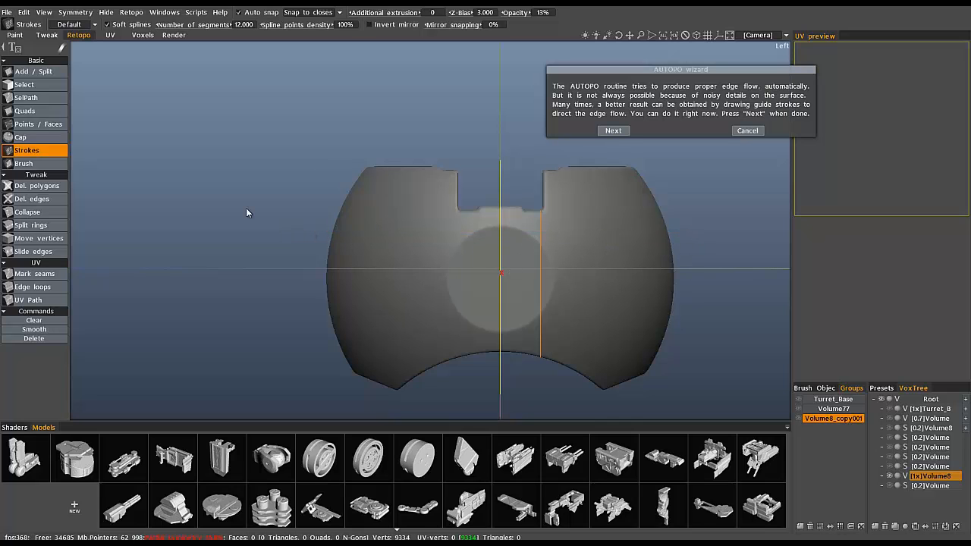
mouse_move(534, 196)
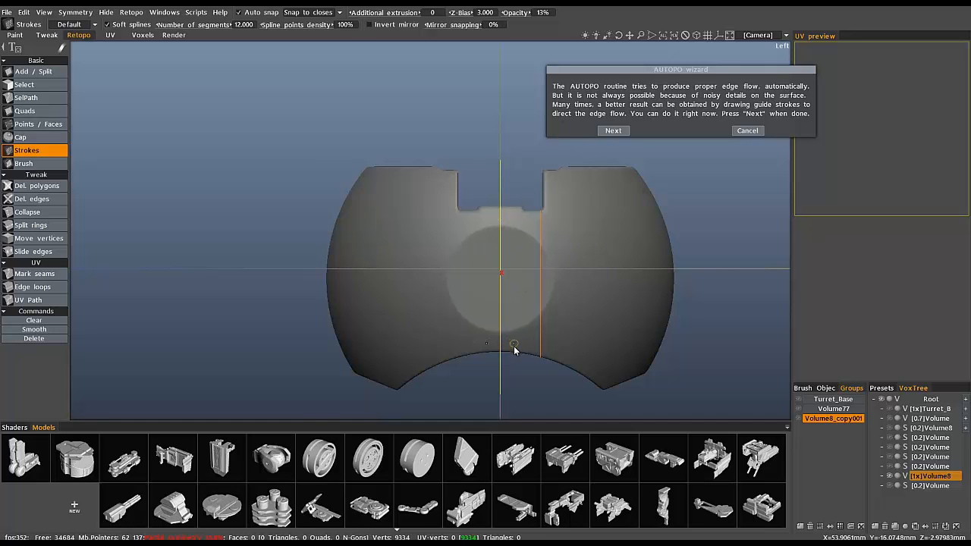
mouse_move(516, 161)
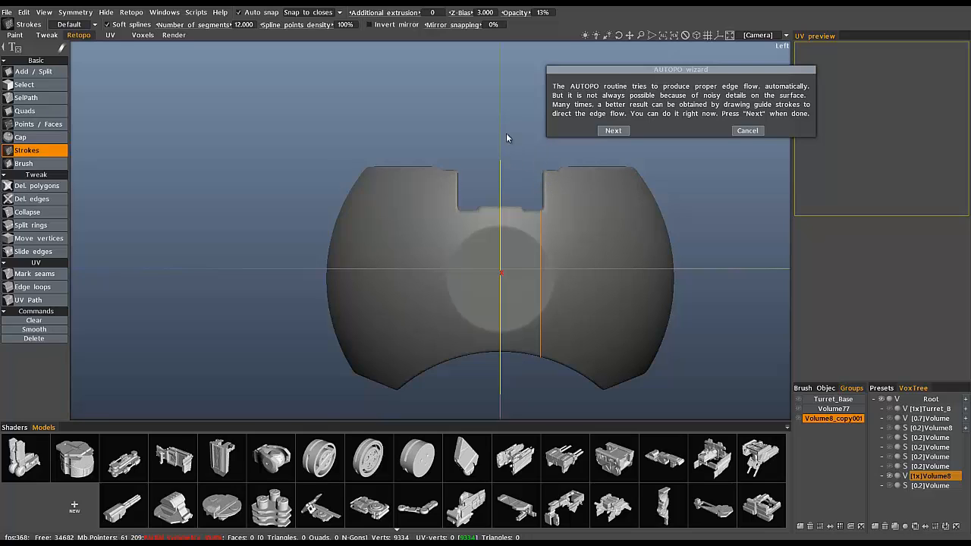
mouse_move(534, 179)
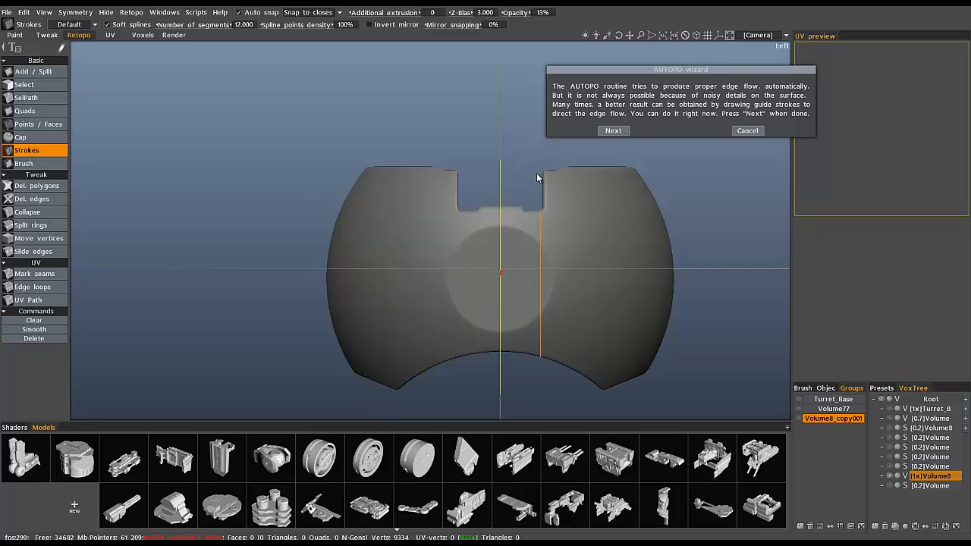
mouse_move(539, 179)
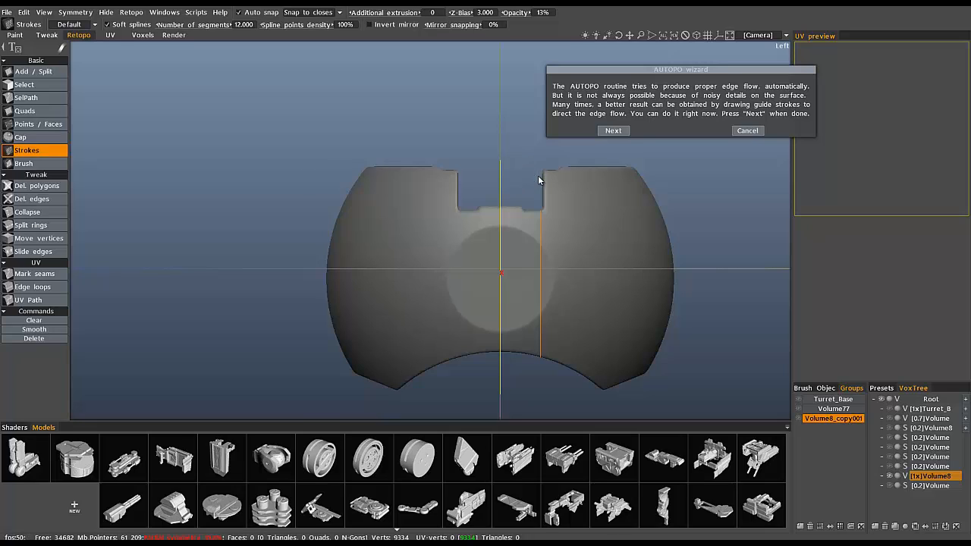
mouse_move(537, 178)
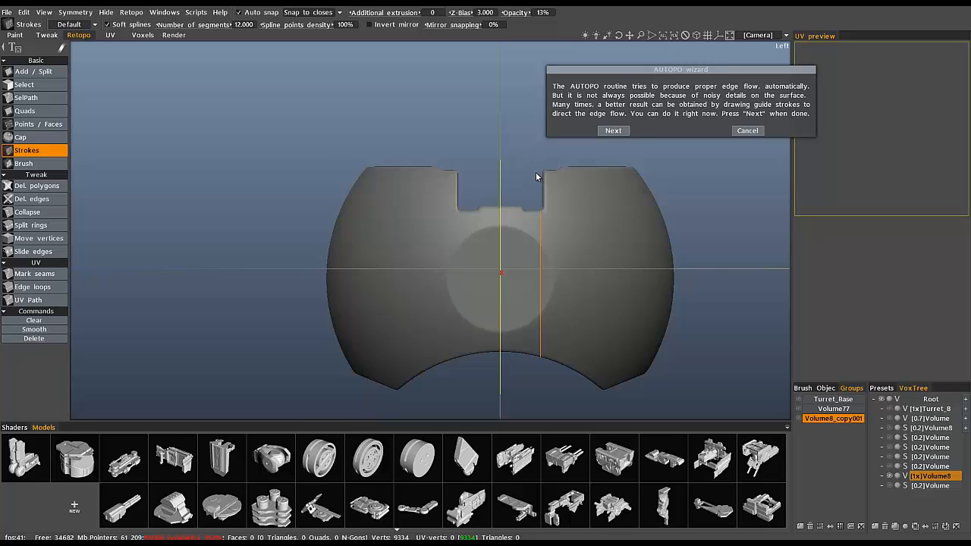
mouse_move(538, 176)
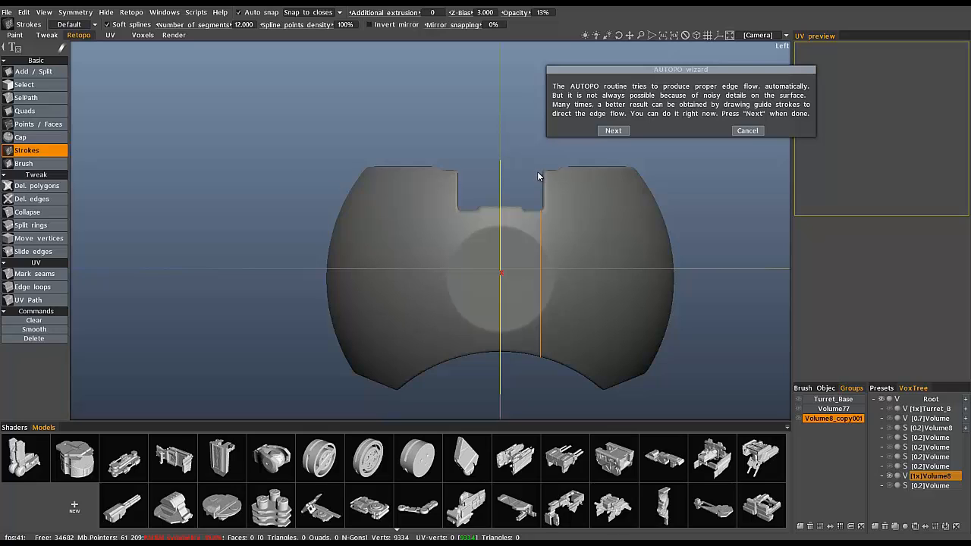
left_click_drag(543, 174, 634, 173)
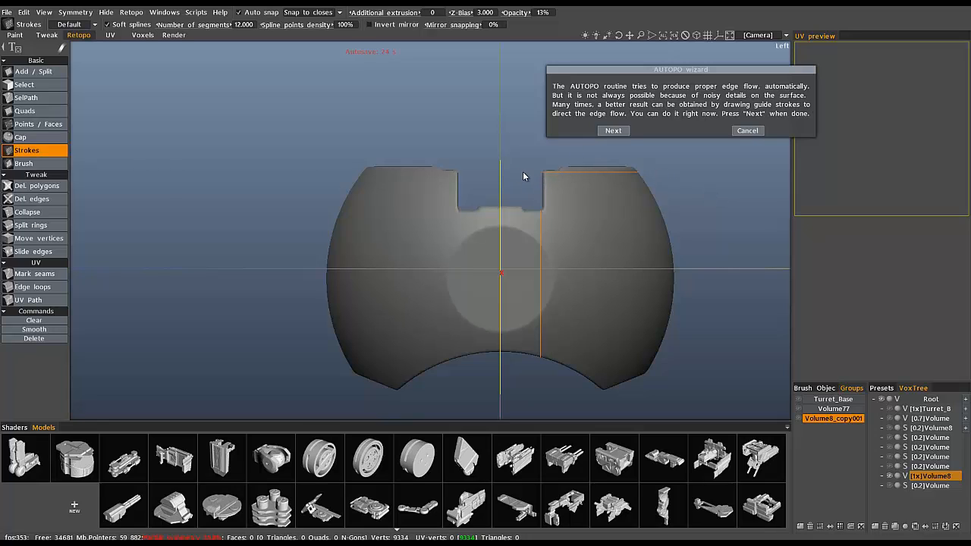
mouse_move(600, 396)
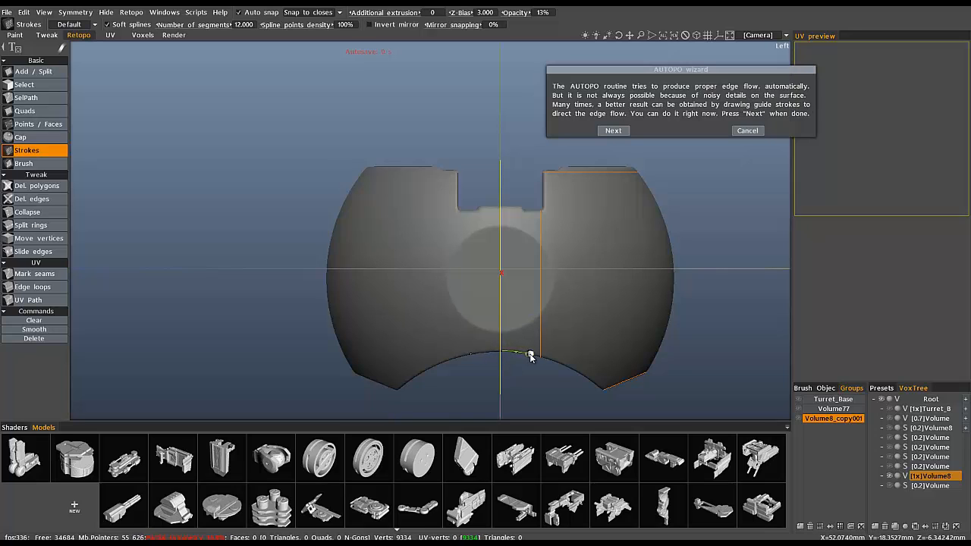
mouse_move(561, 294)
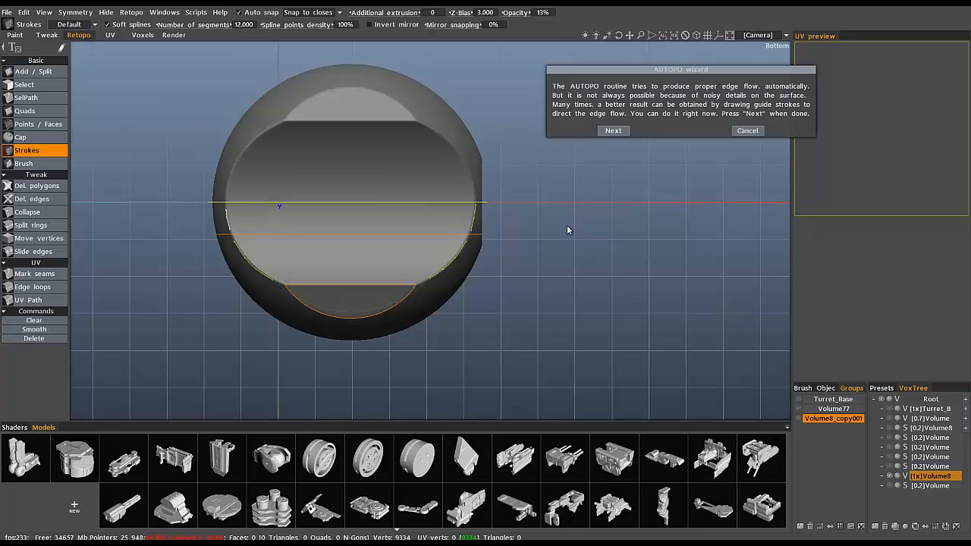
- Draw two guide strokes following the grooves on top of the sphere
scroll("down", 3)
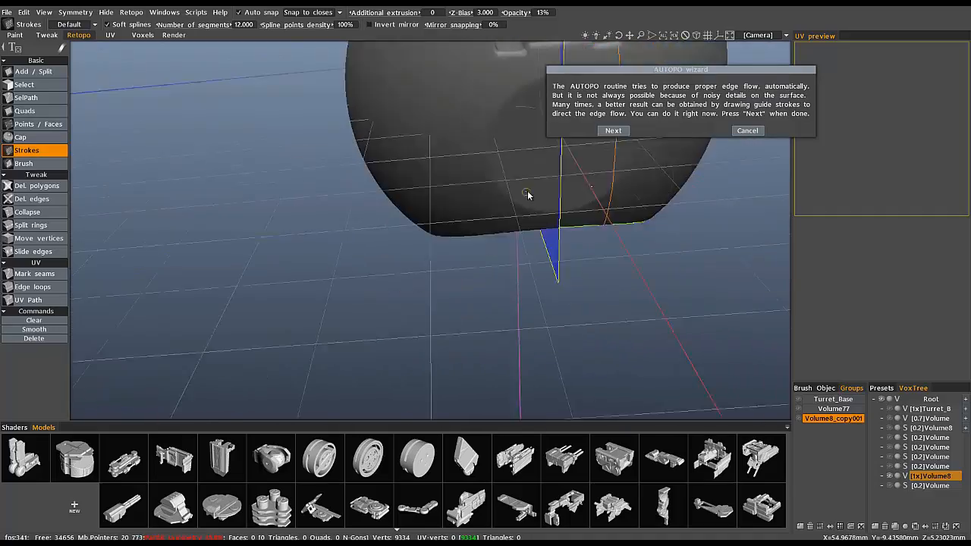
left_click_drag(528, 195, 363, 226)
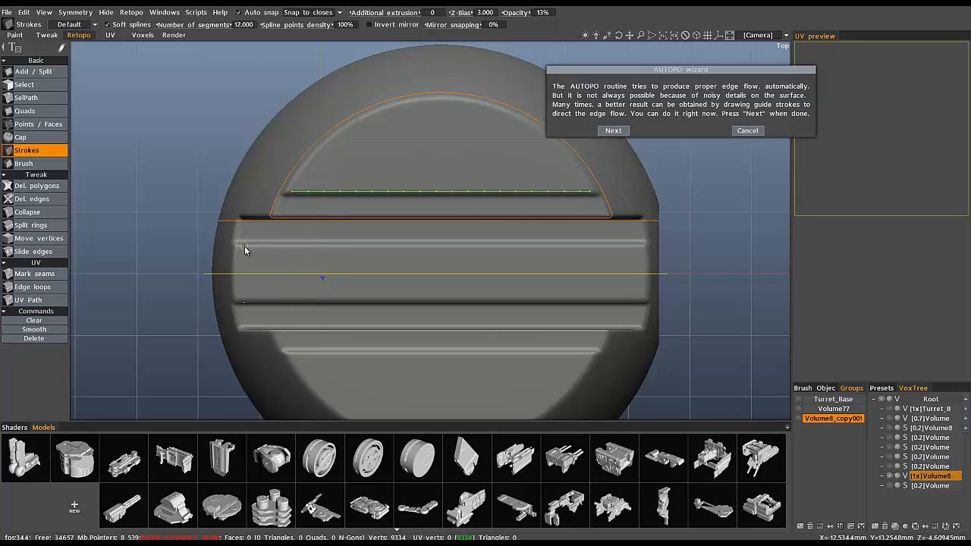
left_click_drag(243, 246, 395, 246)
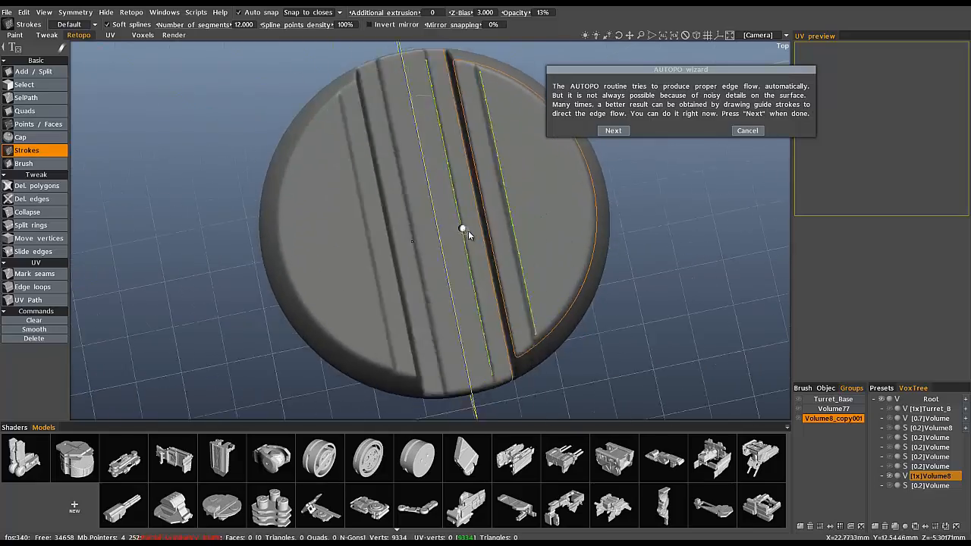
left_click_drag(455, 228, 454, 285)
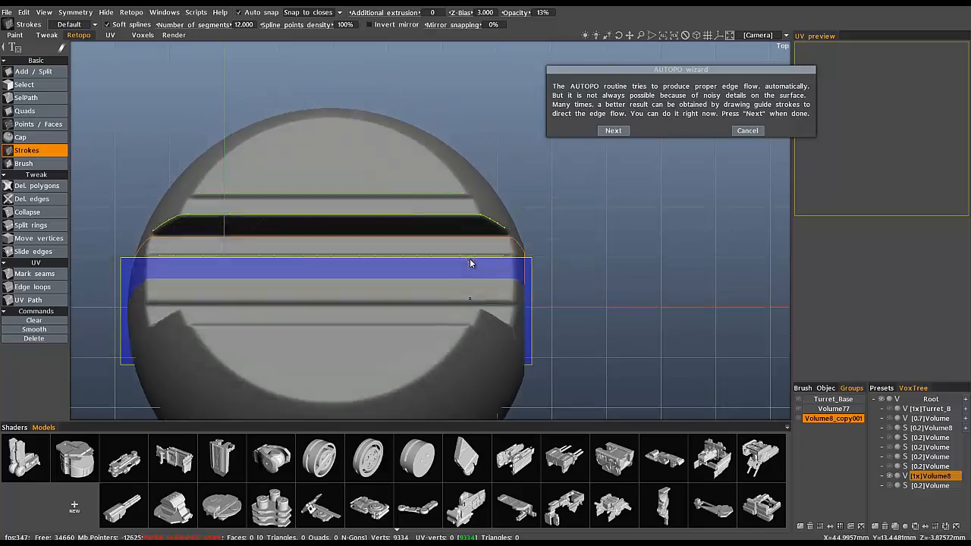
- Erase the strokes across the middle grooves and draw a curved stroke along the dome rim
left_click_drag(471, 261, 423, 297)
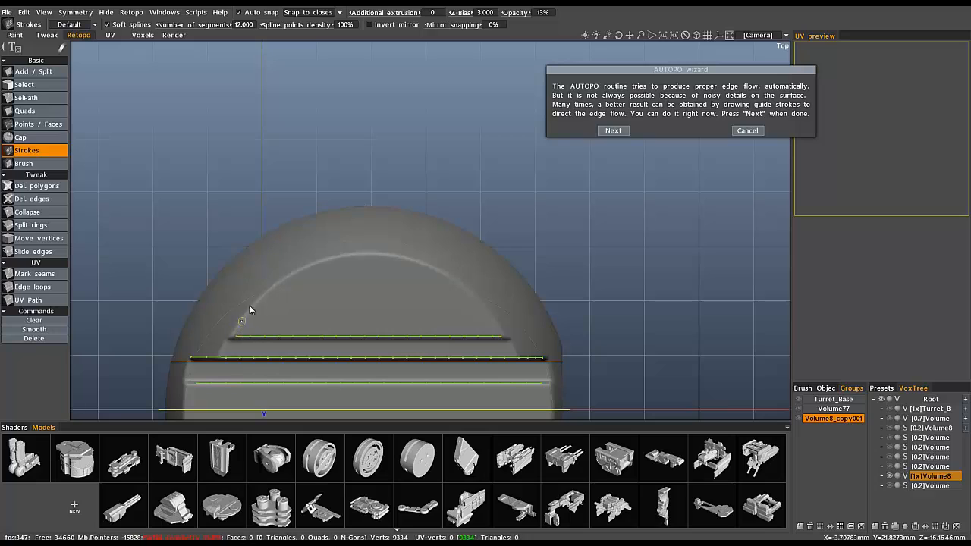
mouse_move(237, 327)
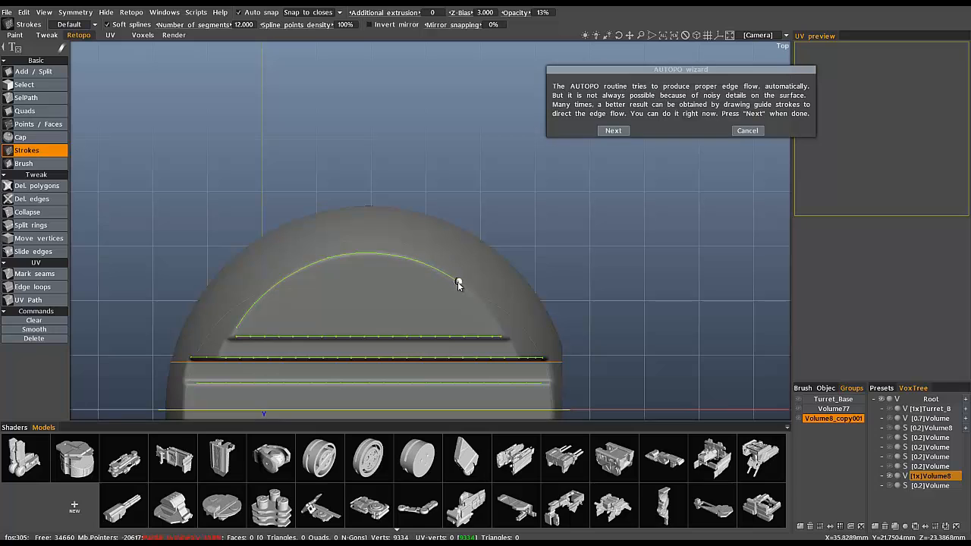
left_click_drag(459, 282, 497, 328)
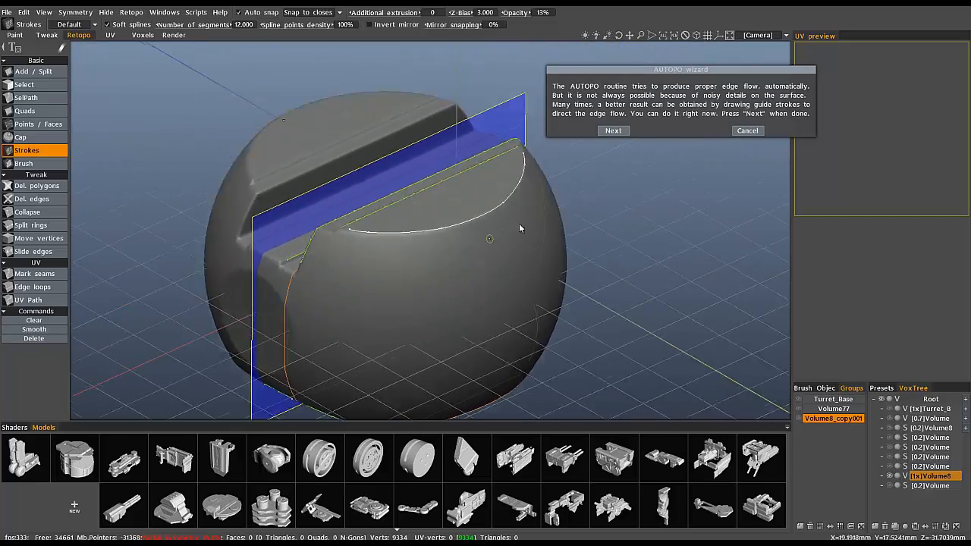
- Compute the retopology mesh from the guide strokes via the wizard's Next
left_click_drag(519, 227, 252, 131)
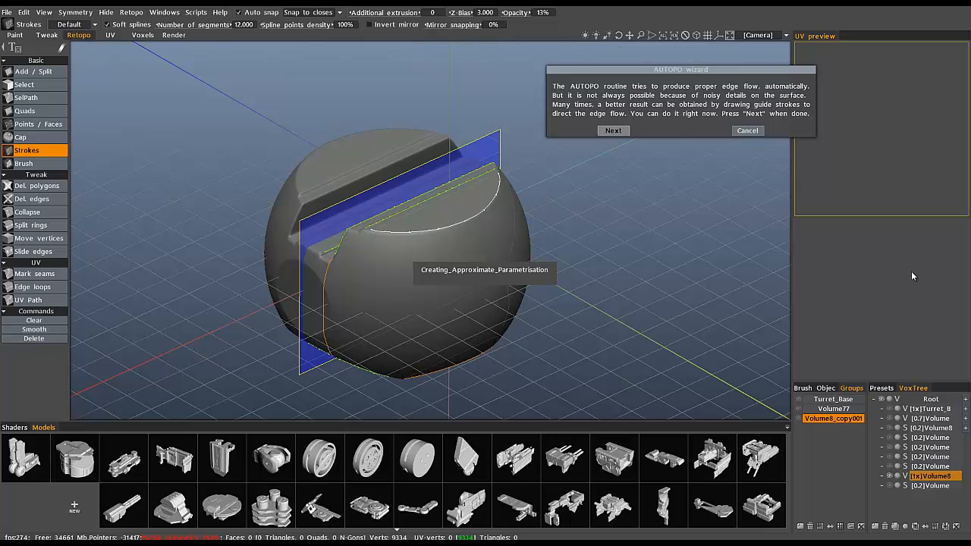
left_click(613, 131)
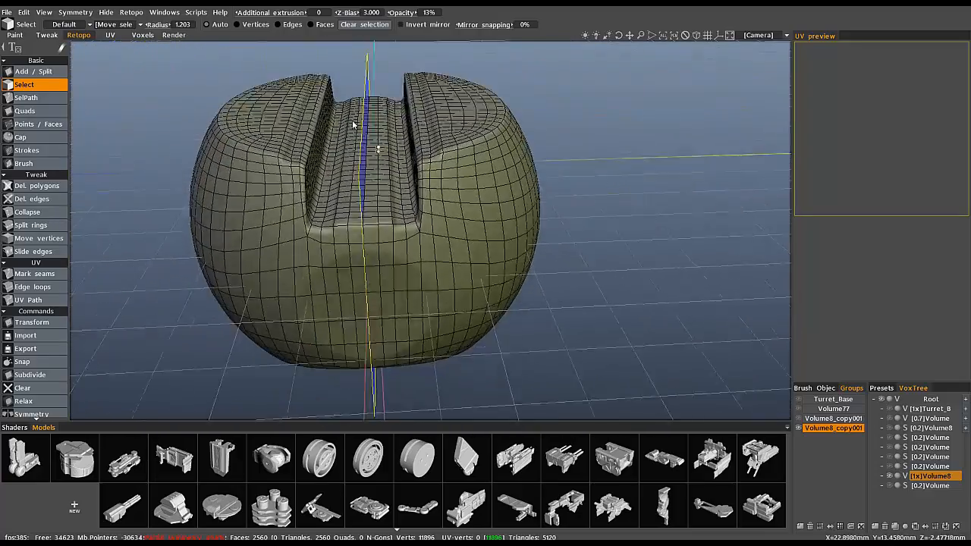
- Inspect the central slot of the new mesh and switch to Slide edges
left_click_drag(352, 124, 604, 228)
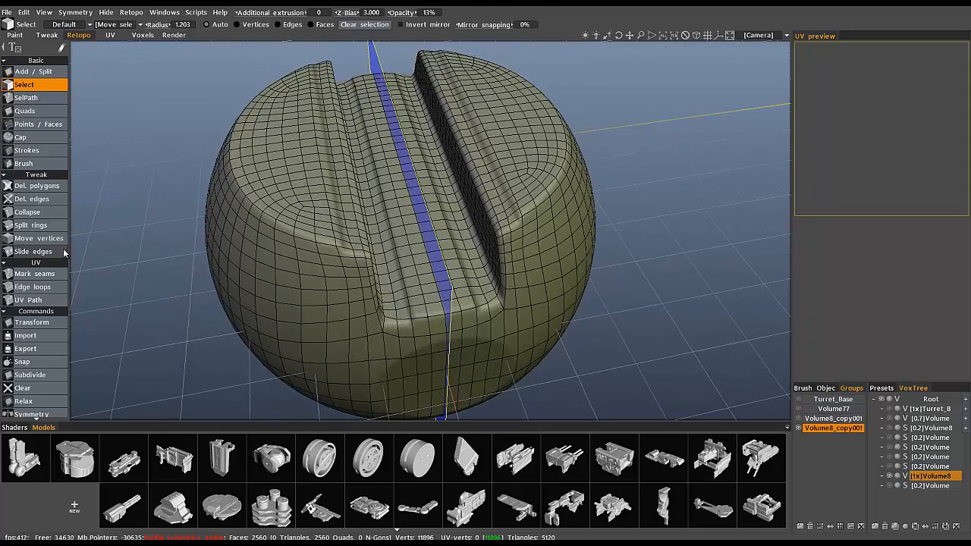
left_click(34, 252)
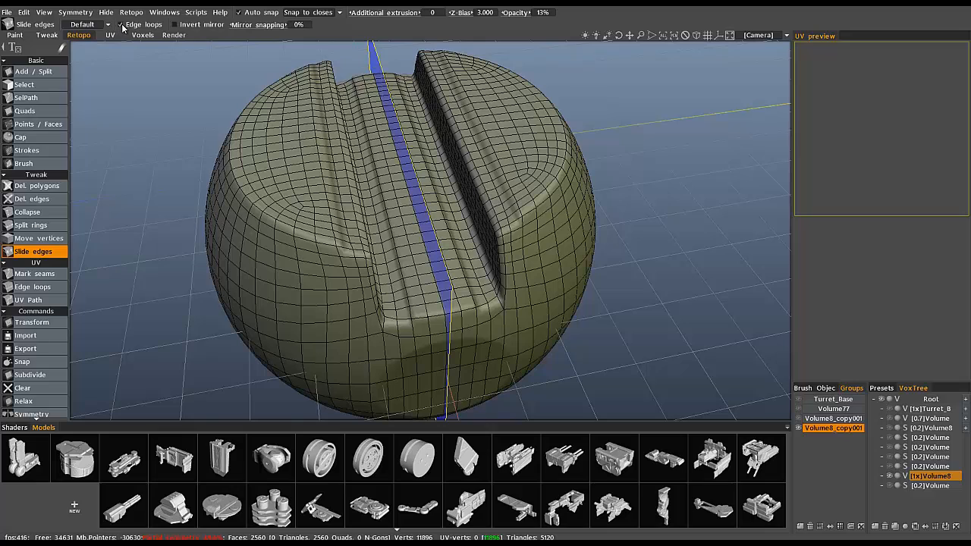
- Slide the edge loop in the central slot to even out the quad grid
left_click(458, 140)
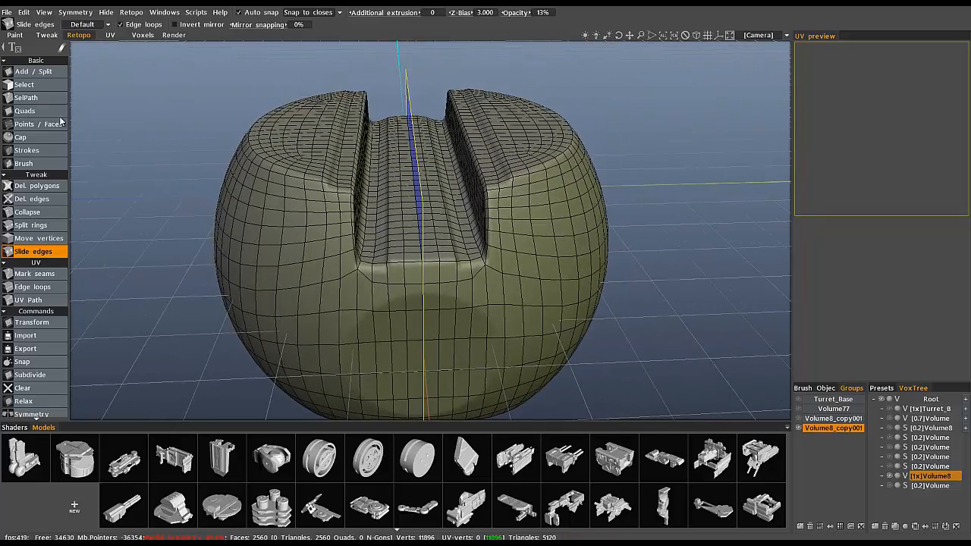
left_click(24, 85)
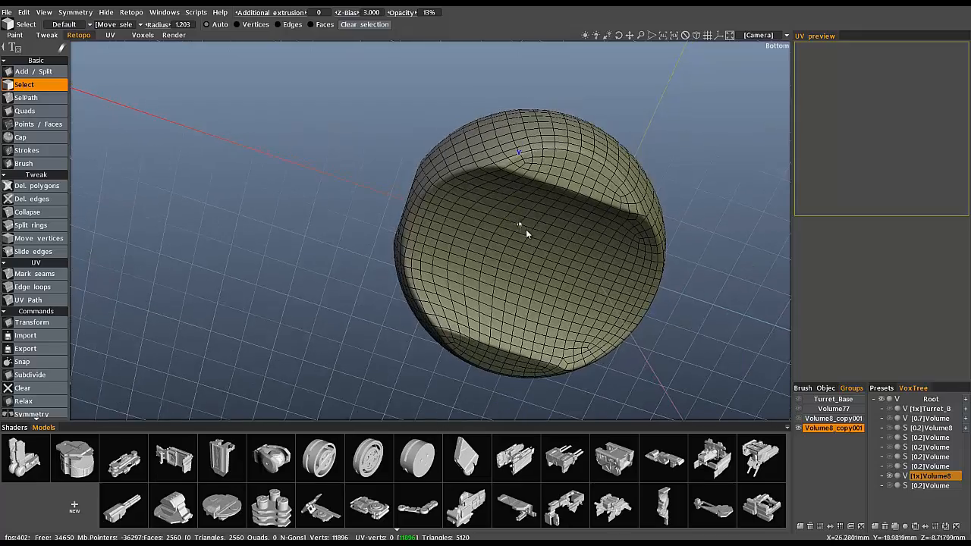
left_click_drag(524, 228, 447, 182)
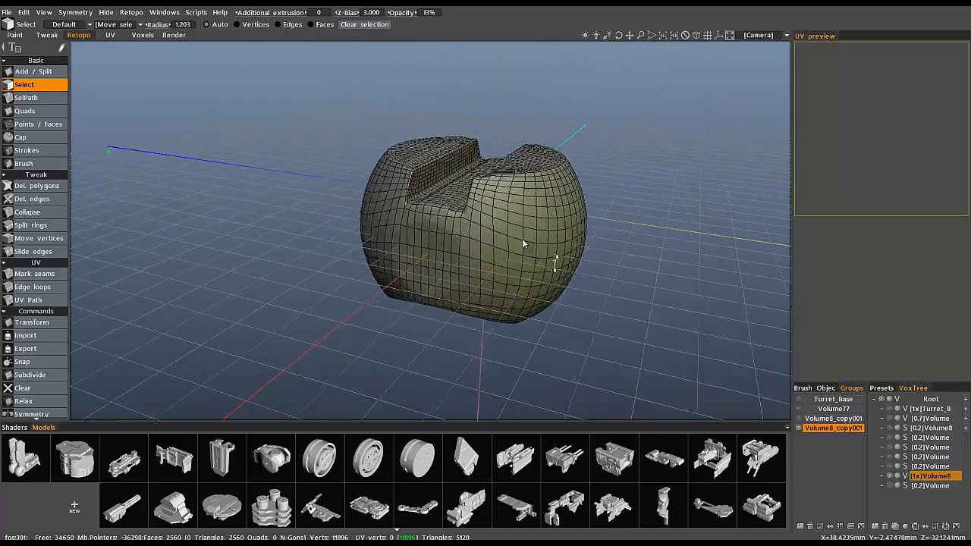
left_click_drag(523, 243, 577, 255)
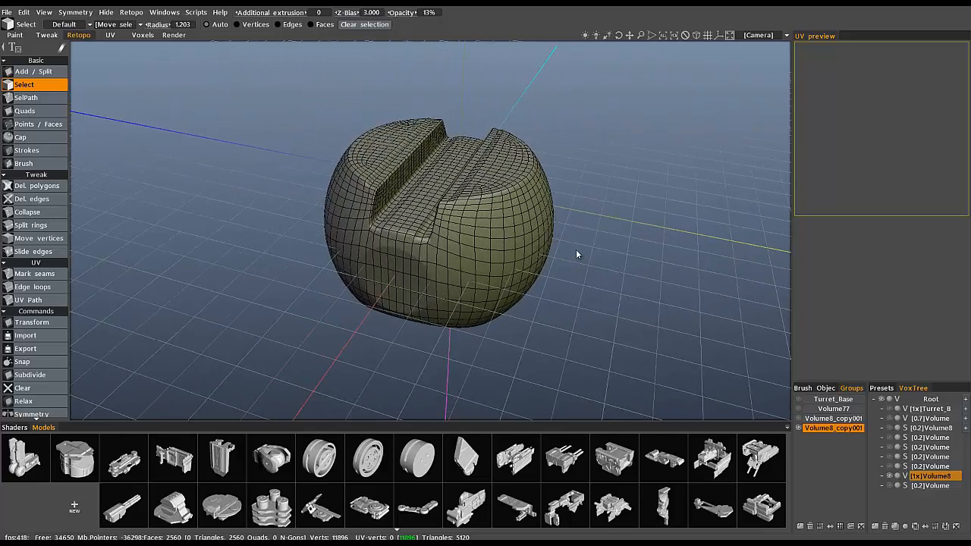